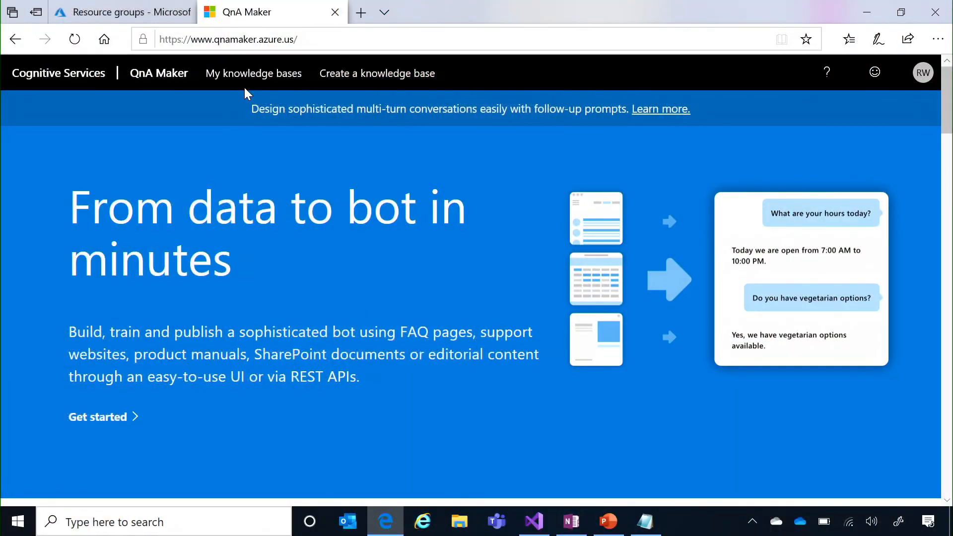
pyautogui.moveTo(263, 89)
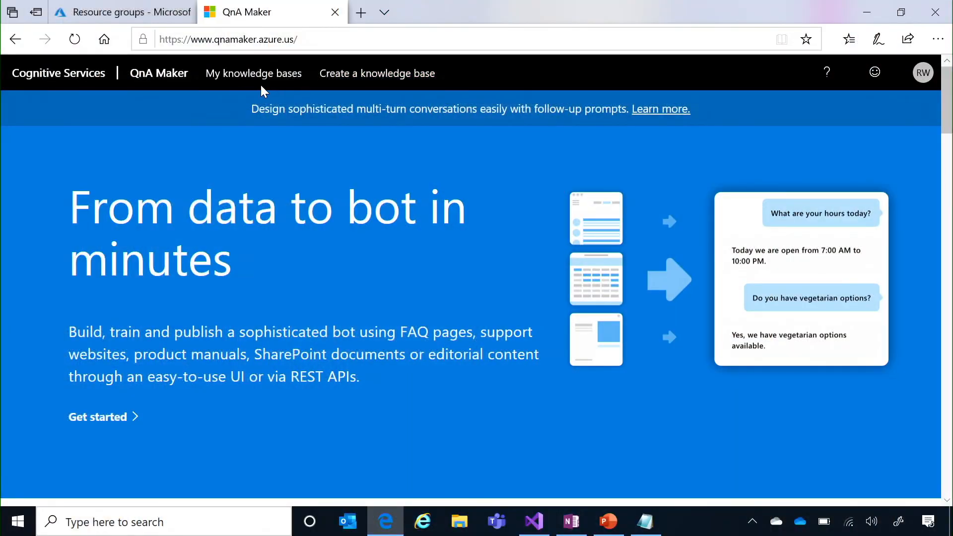
pyautogui.moveTo(376, 73)
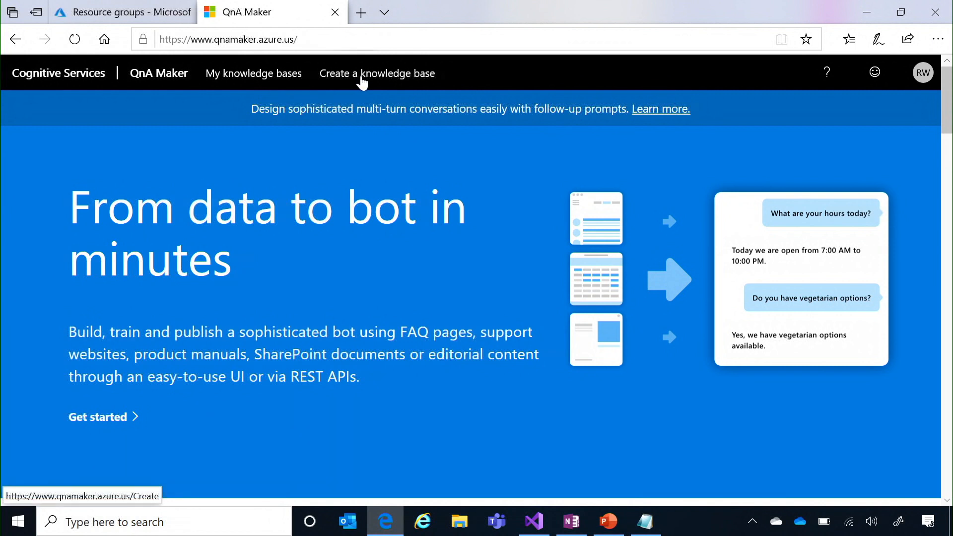
pyautogui.moveTo(253, 73)
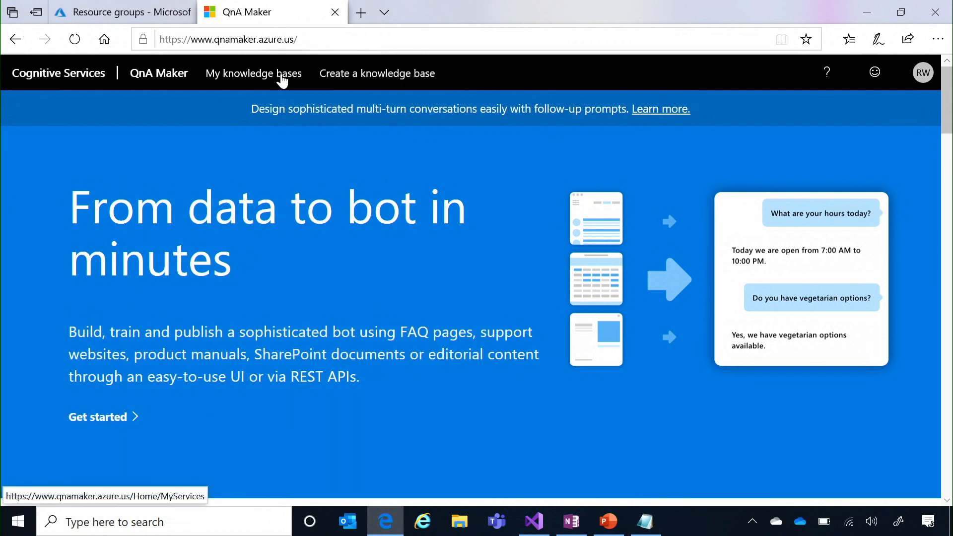
pyautogui.moveTo(377, 73)
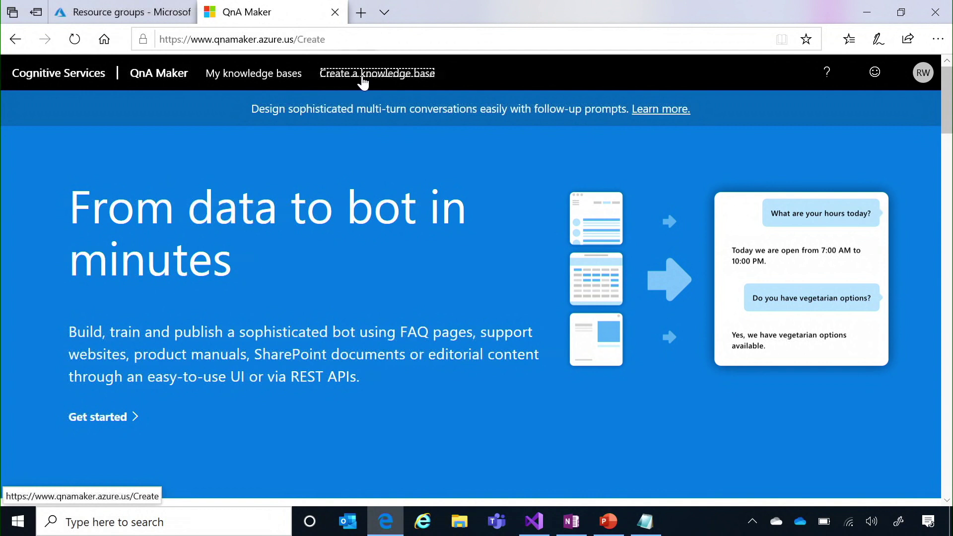
# Open the Create a knowledge base page and preview its steps, returning to the top
pyautogui.click(377, 73)
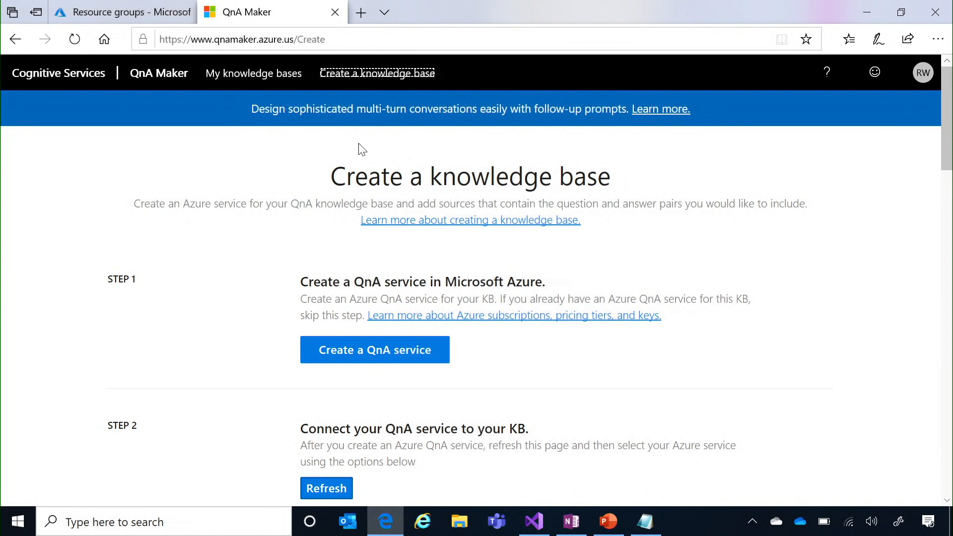
pyautogui.moveTo(375, 167)
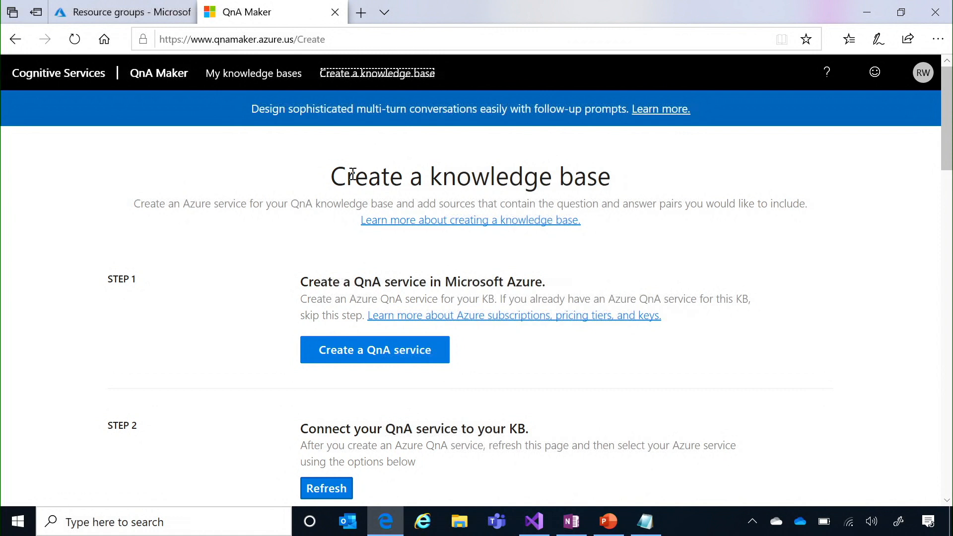
pyautogui.moveTo(946, 133)
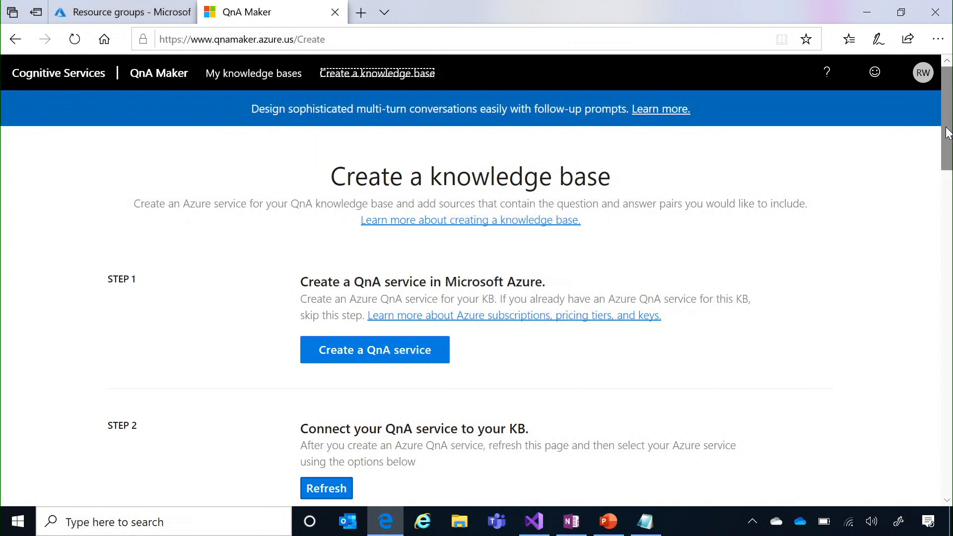
pyautogui.scroll(-3)
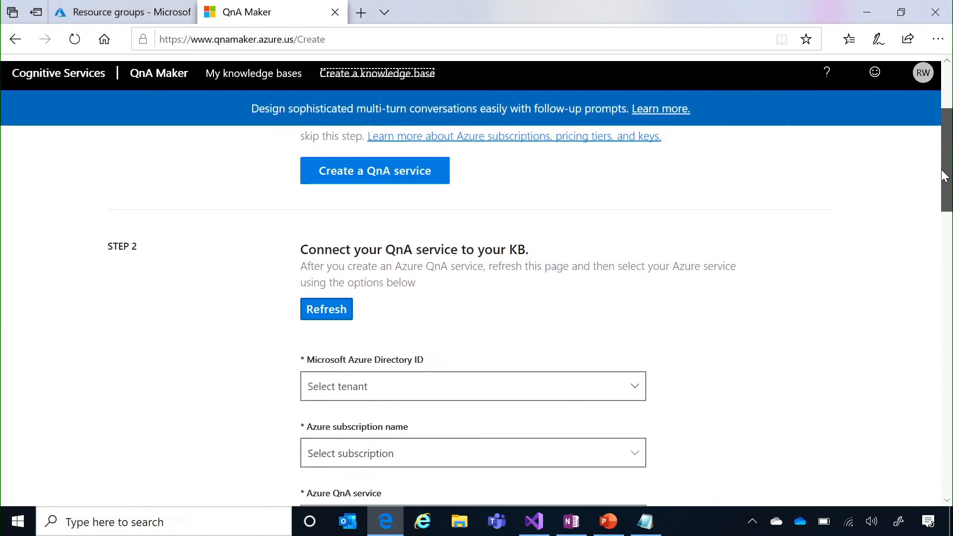
pyautogui.scroll(-3)
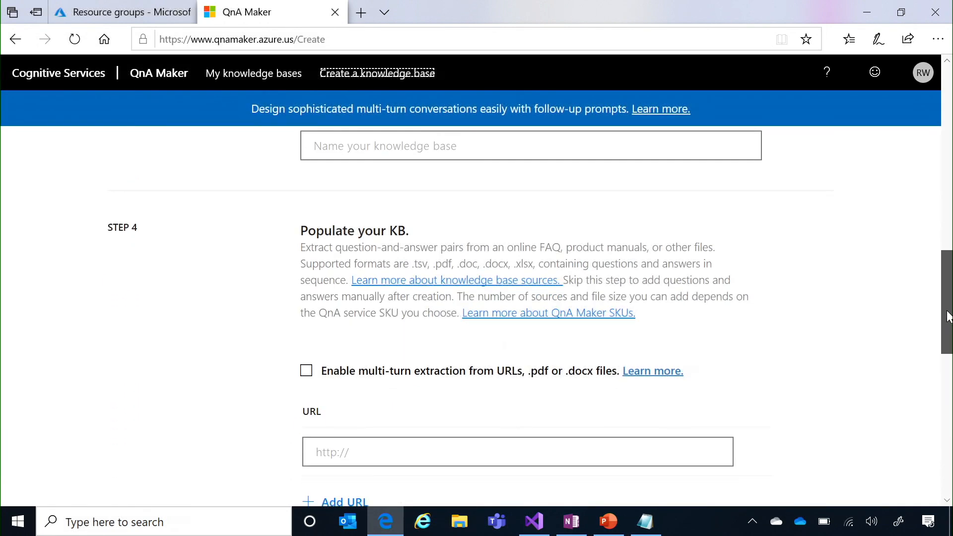
pyautogui.scroll(3)
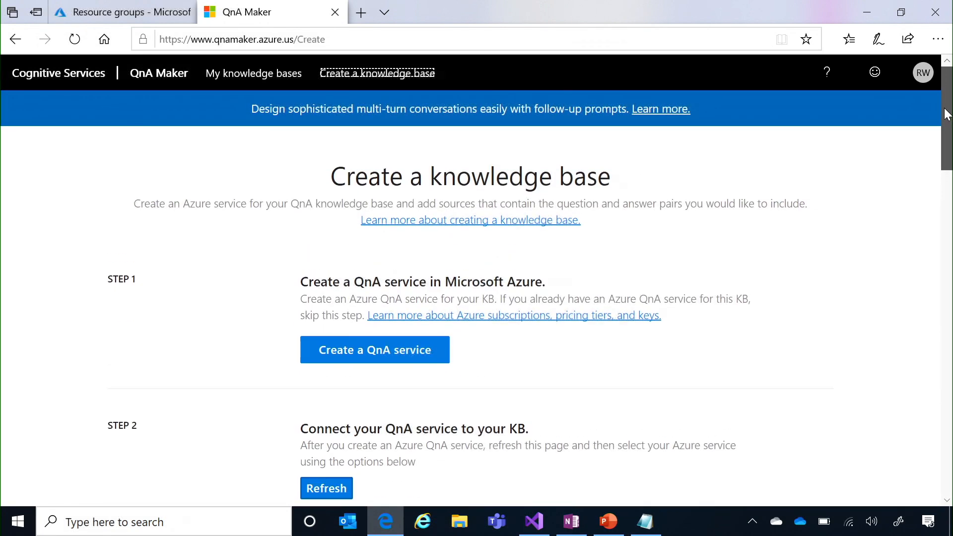
pyautogui.moveTo(489, 344)
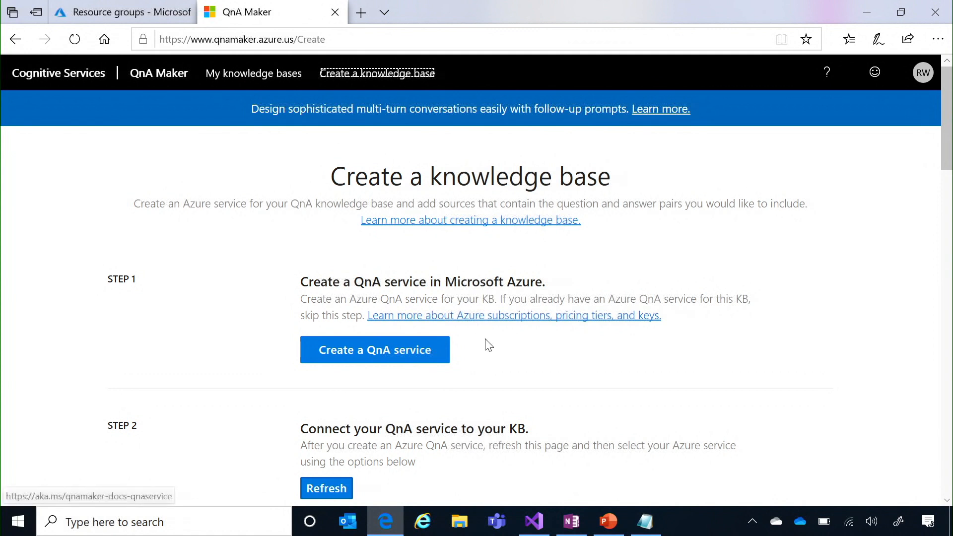
pyautogui.moveTo(419, 353)
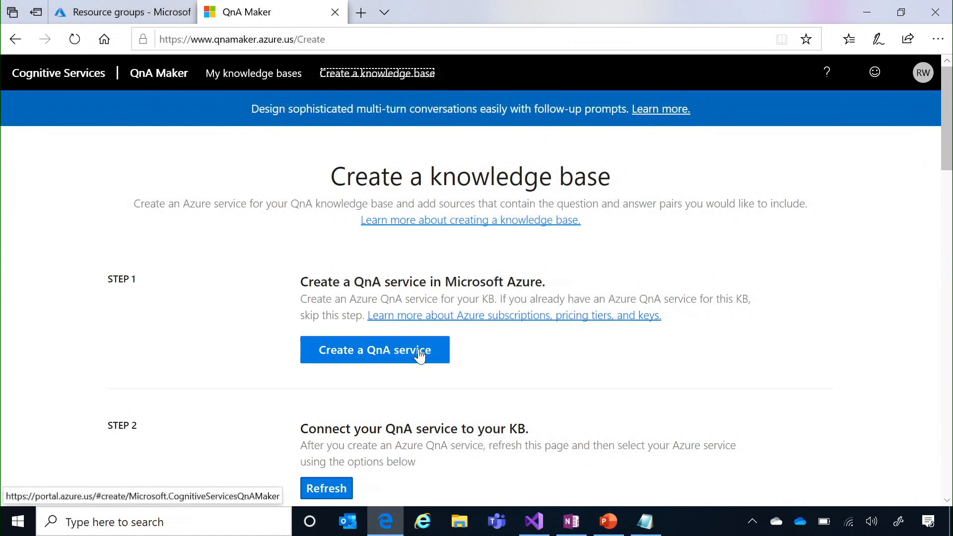
pyautogui.moveTo(404, 354)
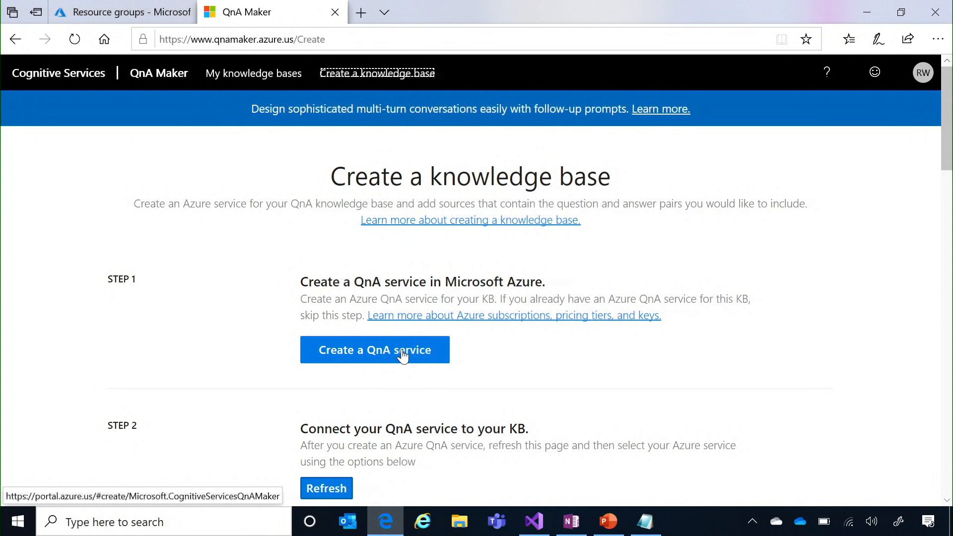
# Start a new QnA service and sign in with the existing Azure Government account
pyautogui.click(374, 349)
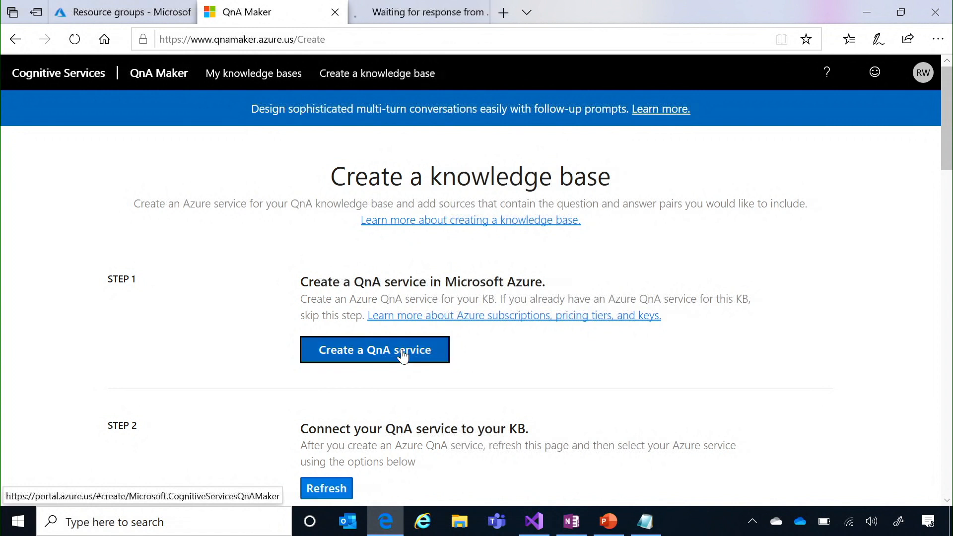
pyautogui.click(375, 349)
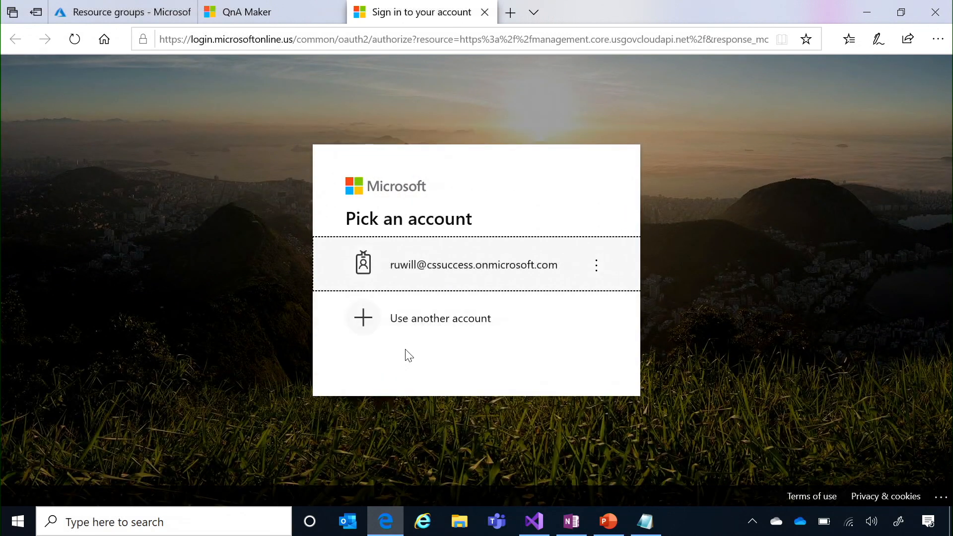
pyautogui.moveTo(473, 286)
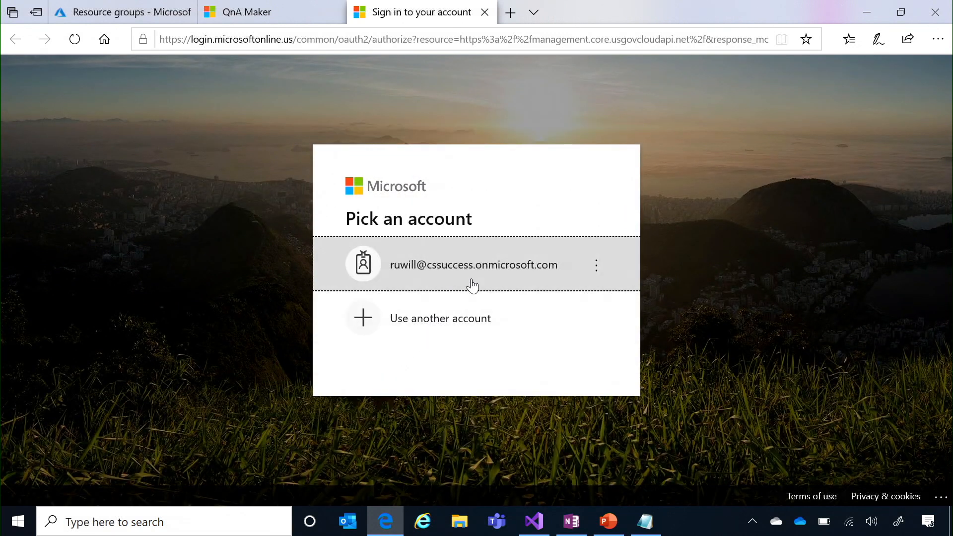
pyautogui.moveTo(474, 272)
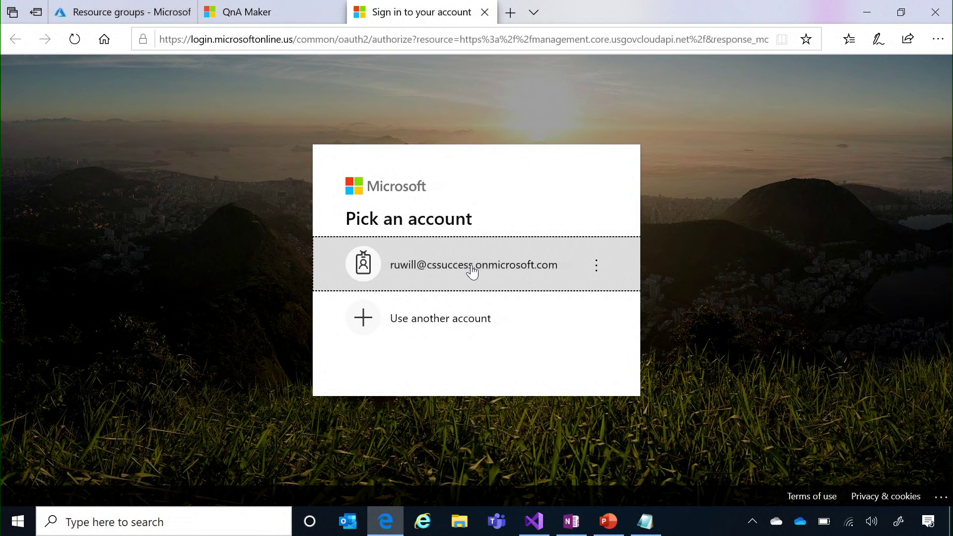
pyautogui.click(473, 265)
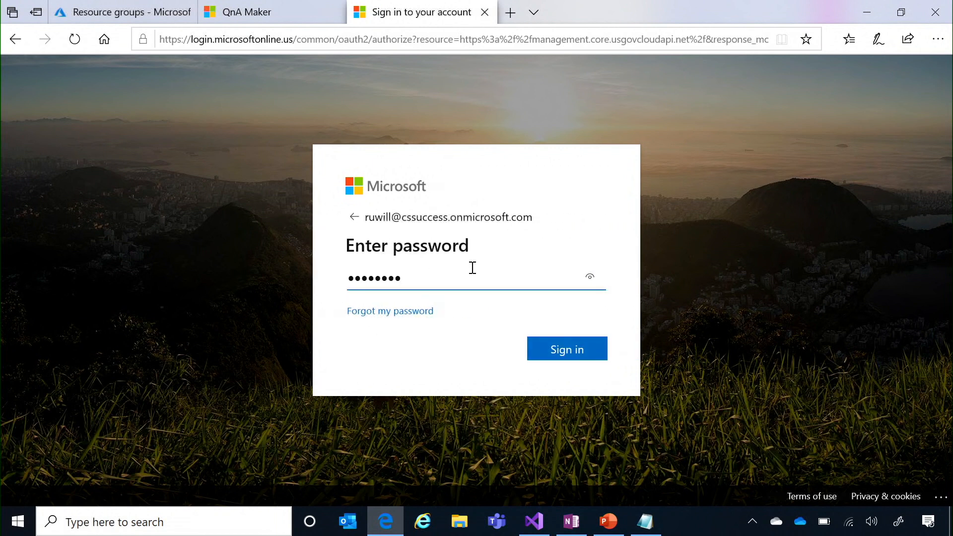
pyautogui.click(566, 349)
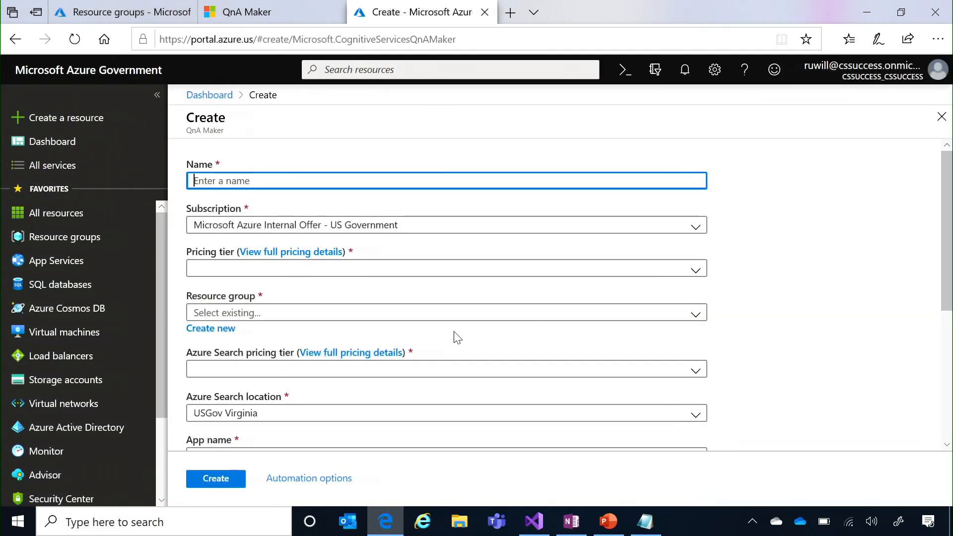
pyautogui.moveTo(412, 290)
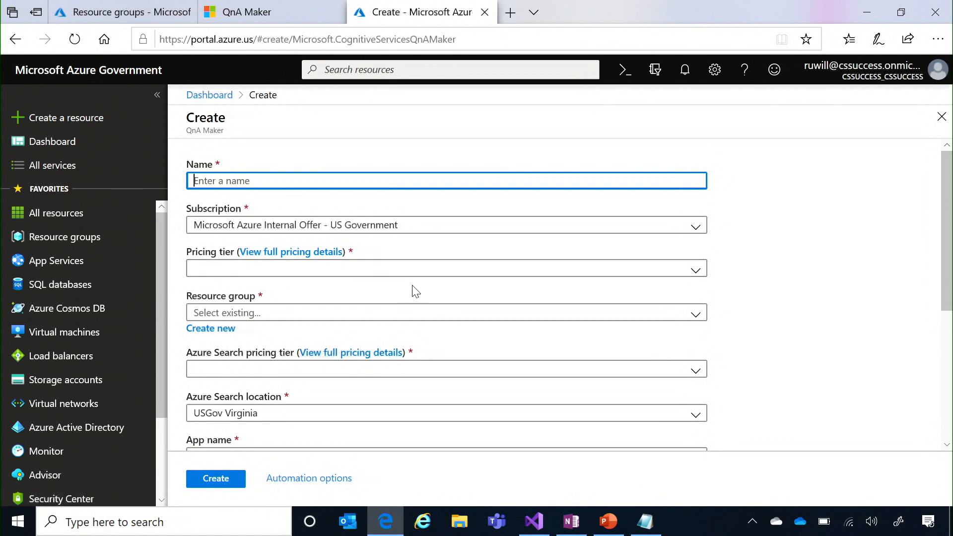
pyautogui.moveTo(263, 181)
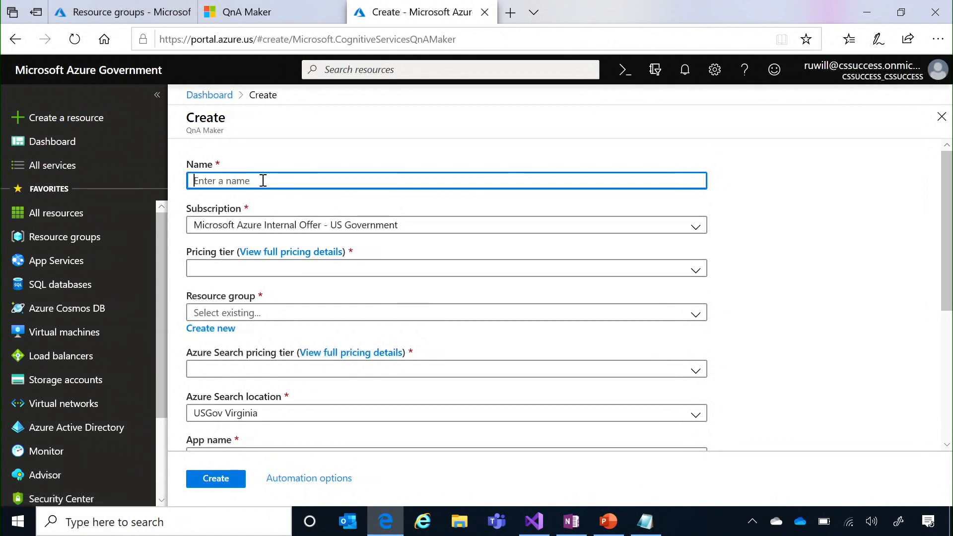
# Enter PlanA as the QnA Maker service name
pyautogui.write('Pla')
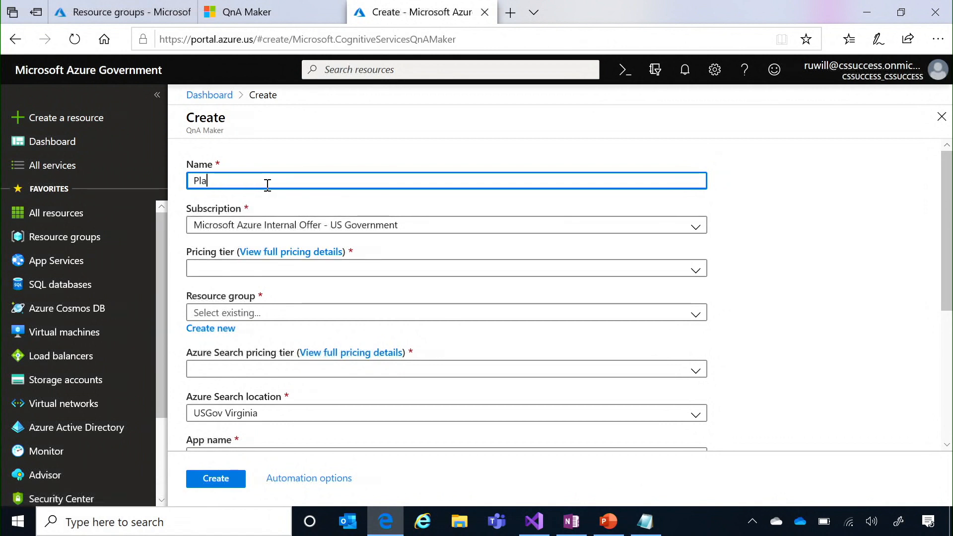
pyautogui.write('nA')
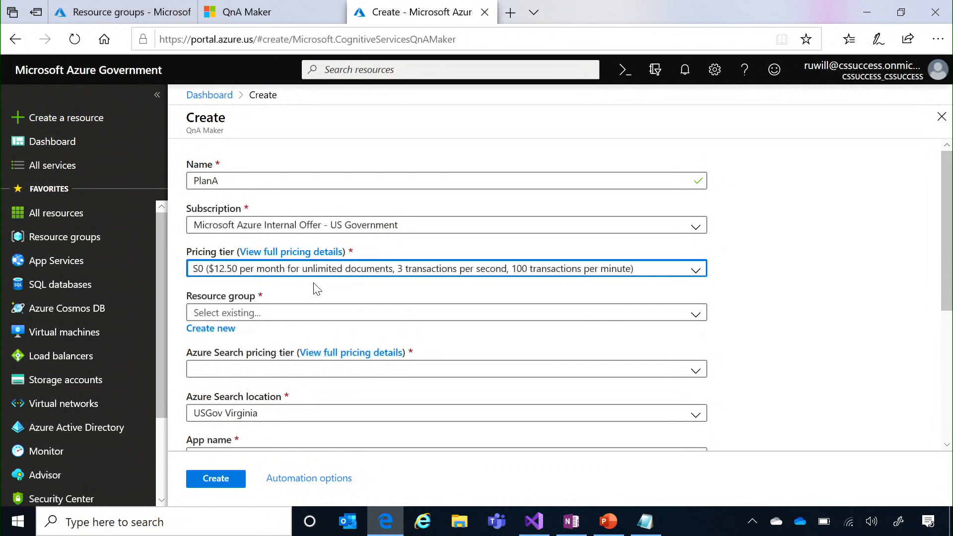
pyautogui.moveTo(327, 286)
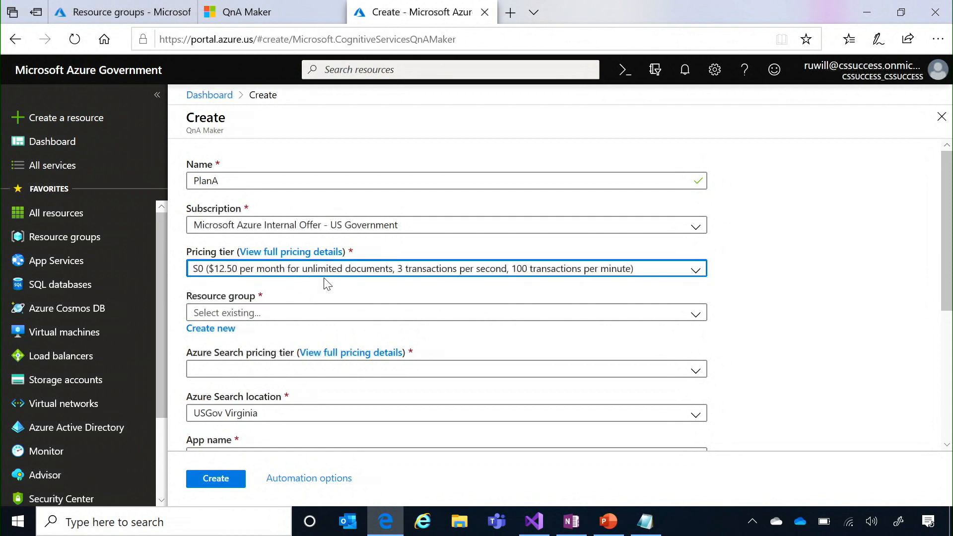
pyautogui.moveTo(335, 282)
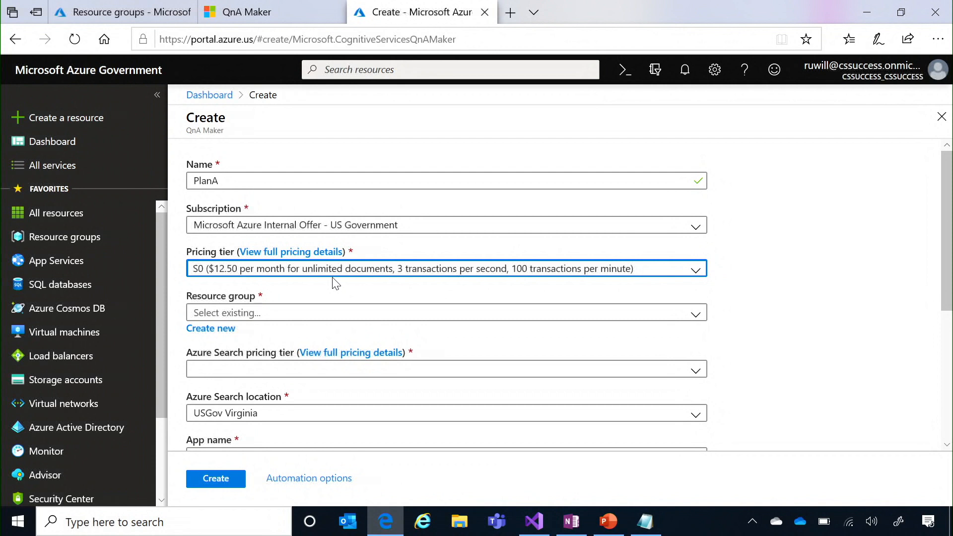
pyautogui.moveTo(347, 283)
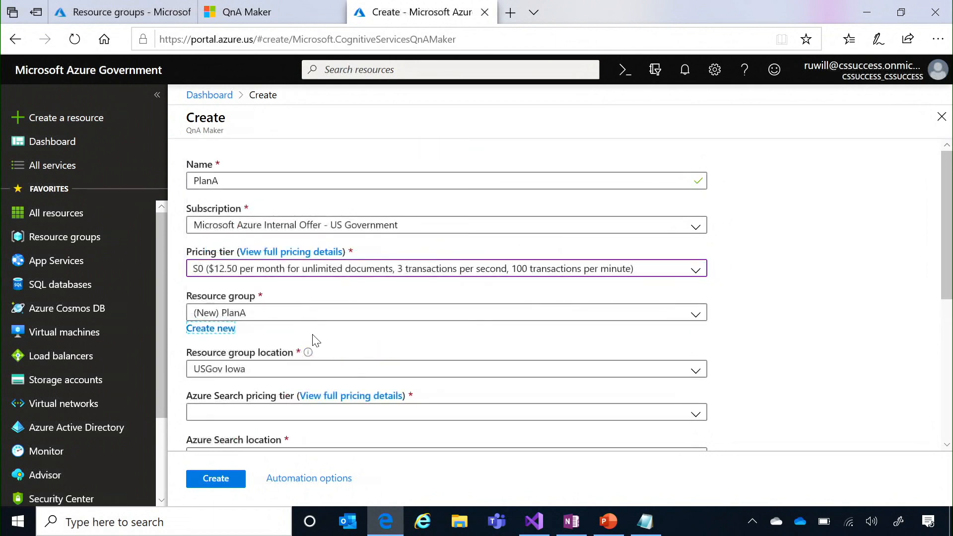
pyautogui.moveTo(317, 369)
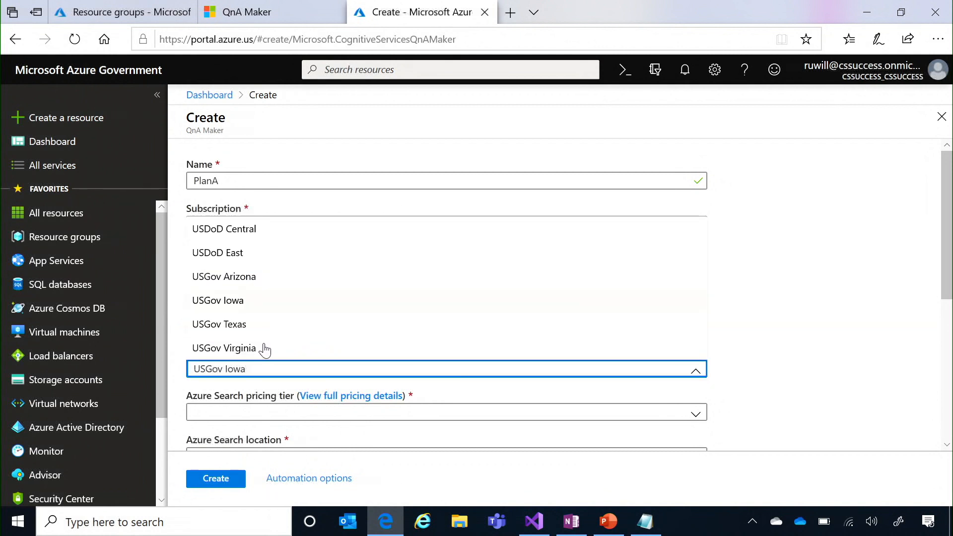
# Choose USGov Virginia as location and B (15 Indexes) as Azure Search tier
pyautogui.click(224, 347)
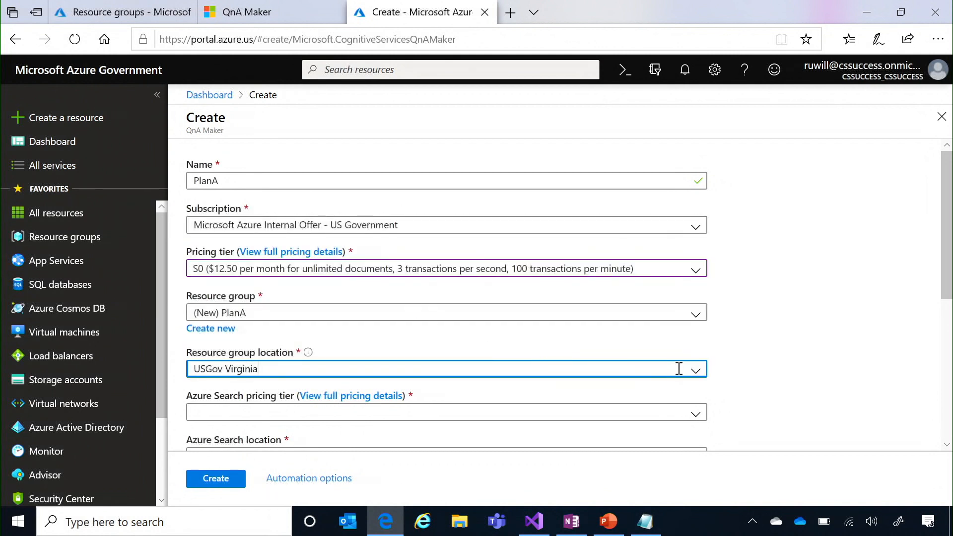
pyautogui.scroll(-3)
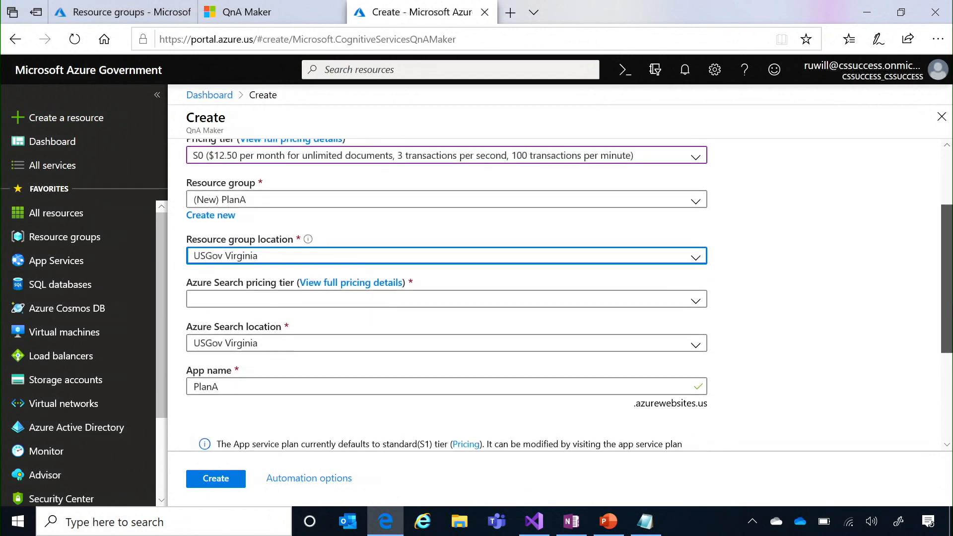
pyautogui.scroll(-3)
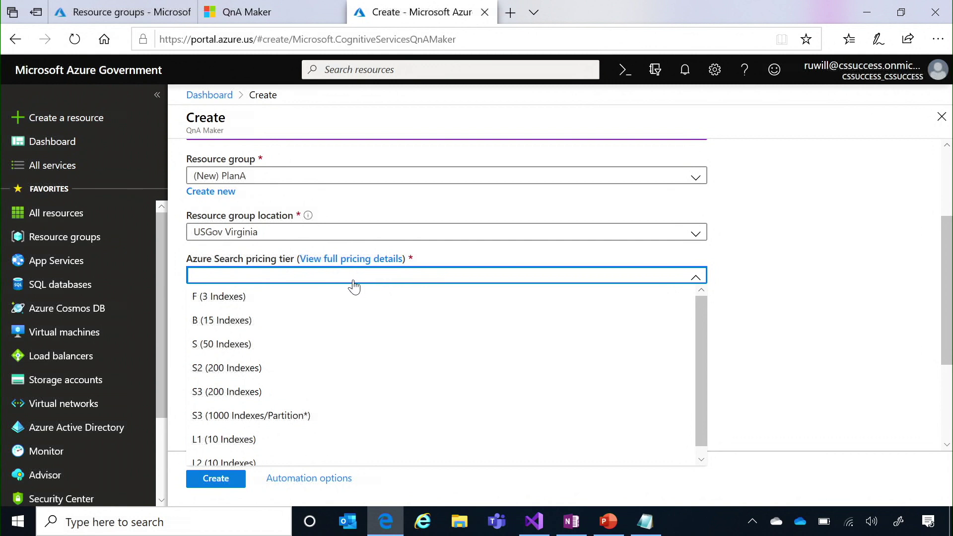
pyautogui.moveTo(279, 310)
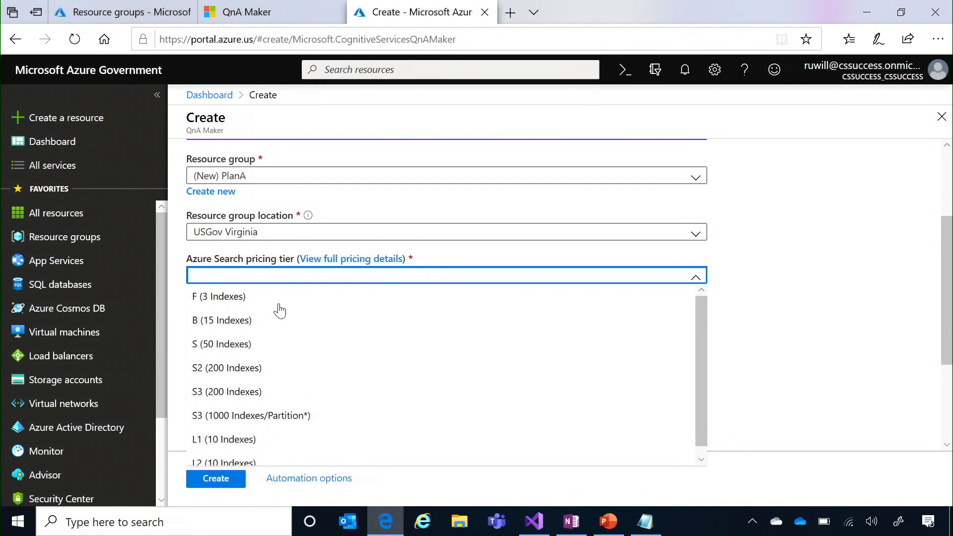
pyautogui.moveTo(294, 325)
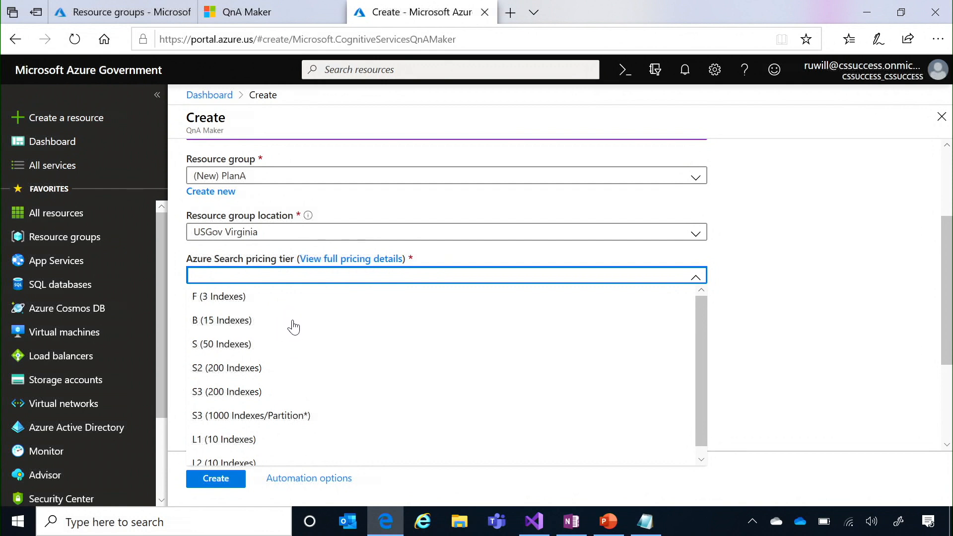
pyautogui.click(222, 320)
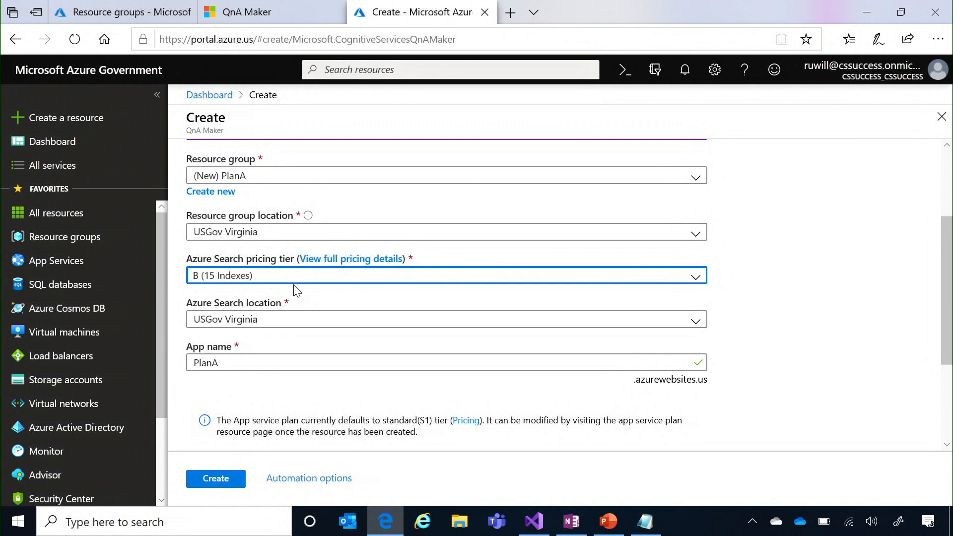
pyautogui.moveTo(306, 299)
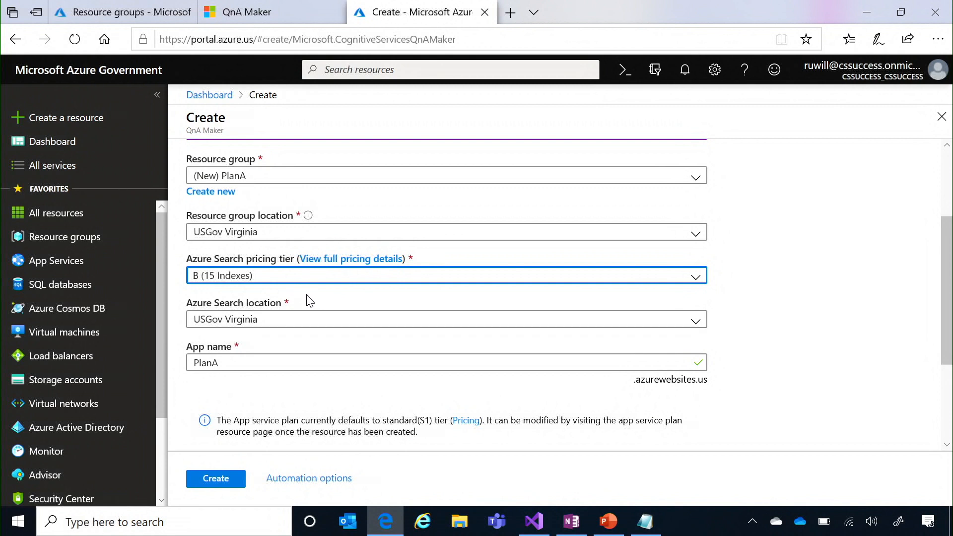
pyautogui.moveTo(324, 319)
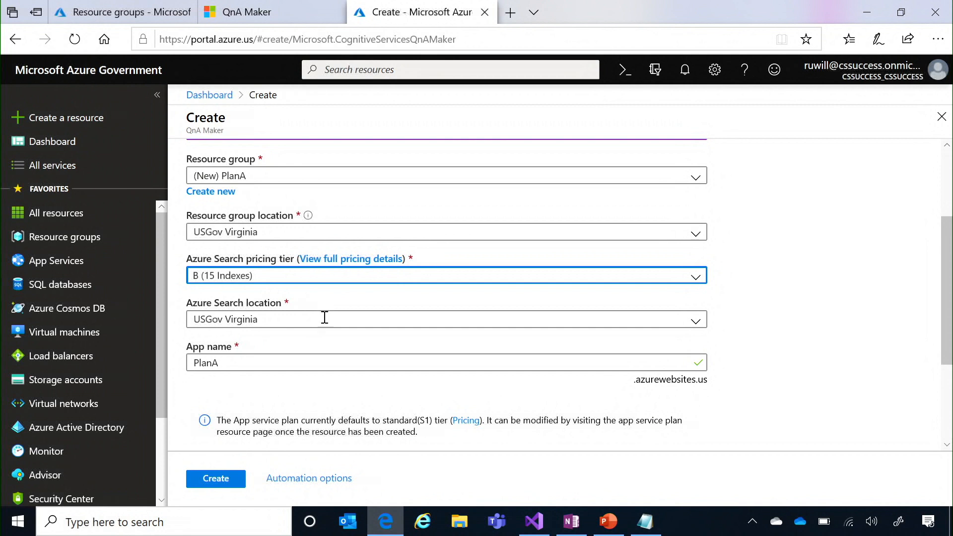
# Review the Website and App Insights settings, then submit the PlanA QnA Maker service
pyautogui.scroll(-3)
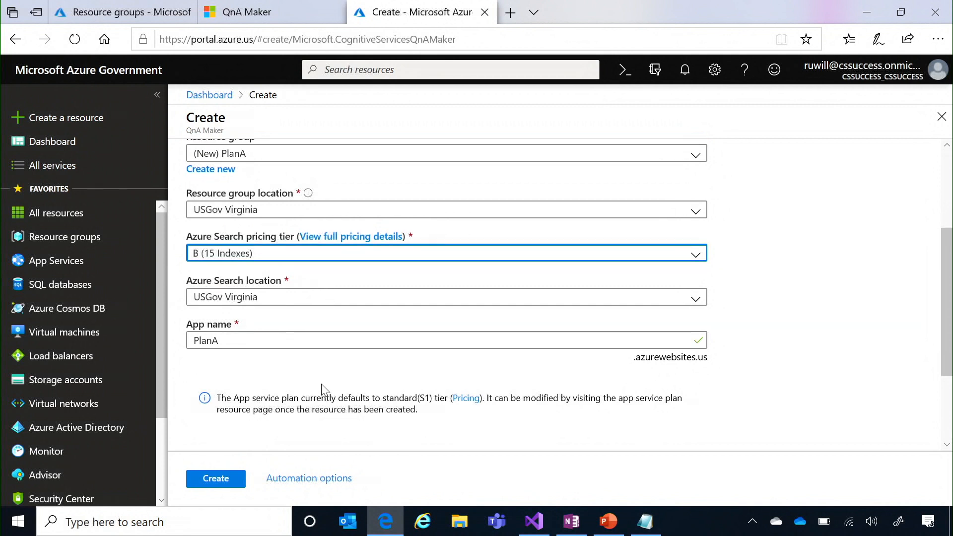
pyautogui.scroll(-3)
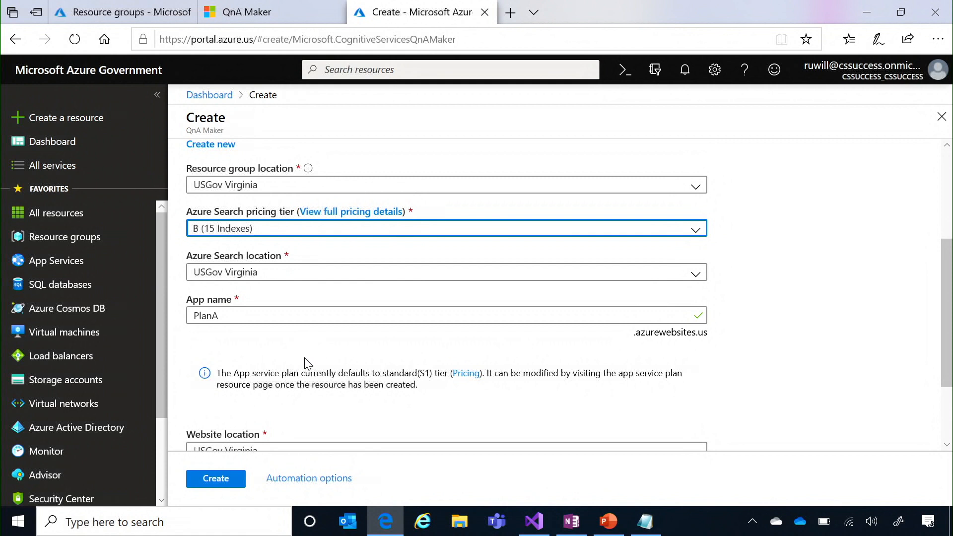
pyautogui.moveTo(318, 372)
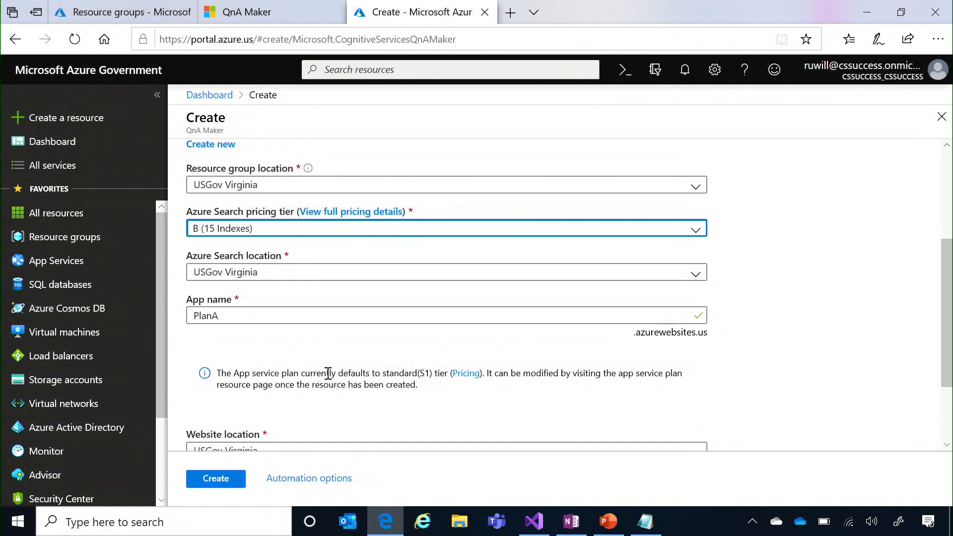
pyautogui.scroll(-3)
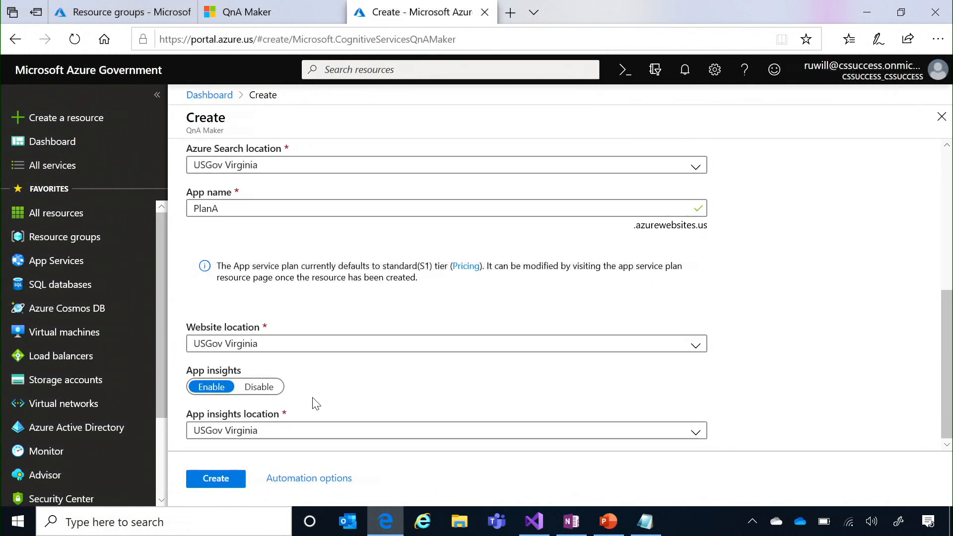
pyautogui.moveTo(333, 389)
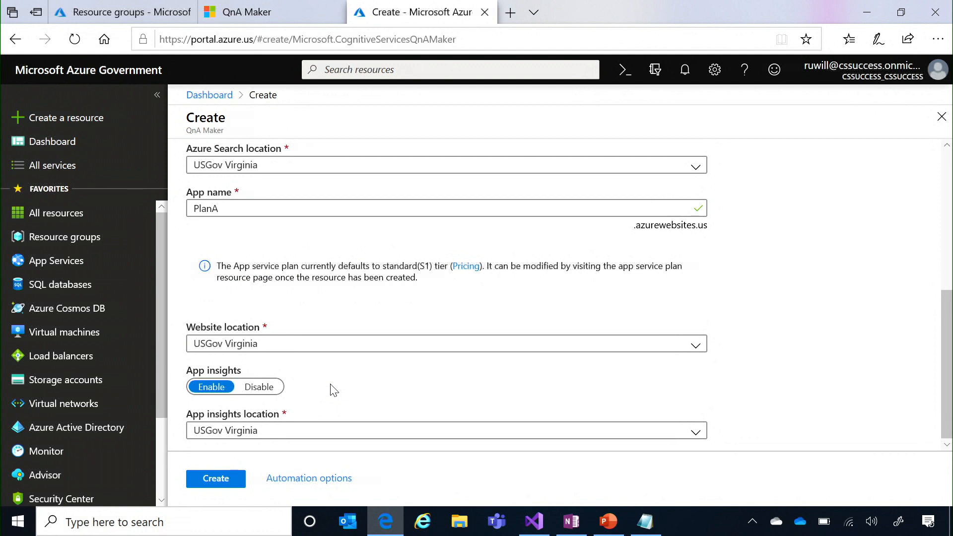
pyautogui.moveTo(216, 483)
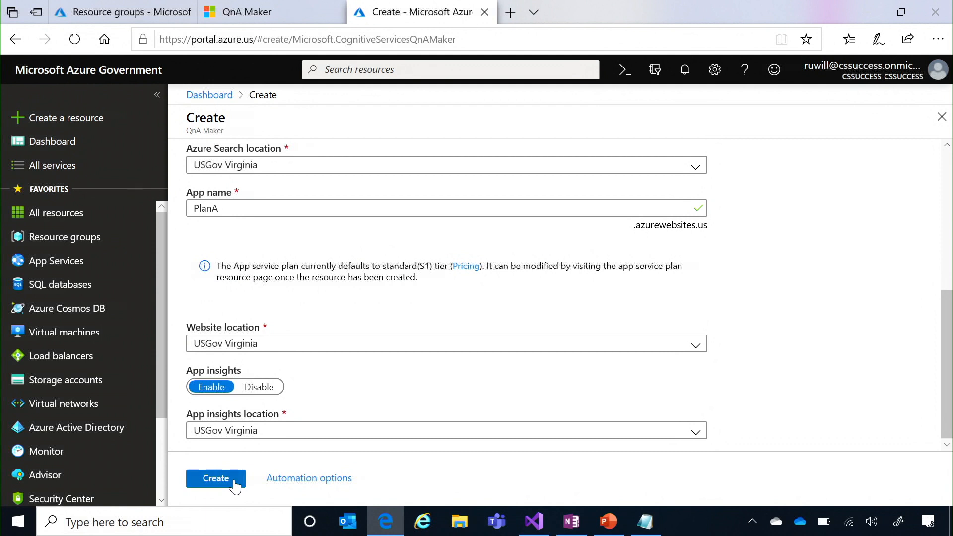
pyautogui.moveTo(216, 479)
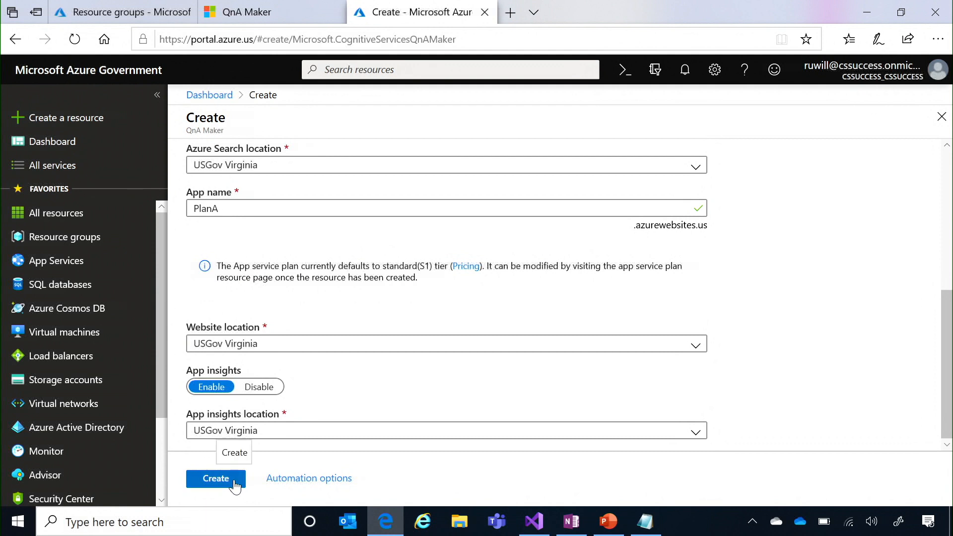
pyautogui.click(216, 479)
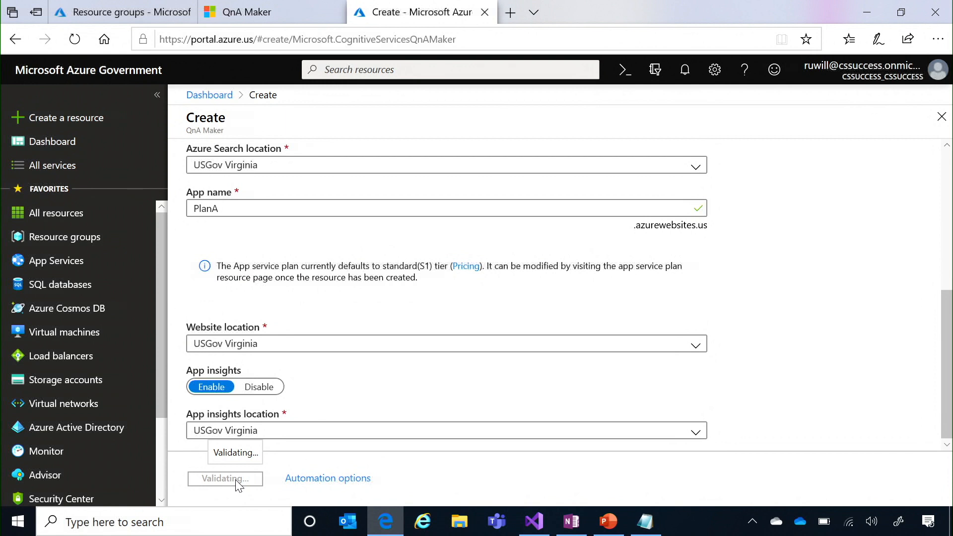
pyautogui.click(225, 479)
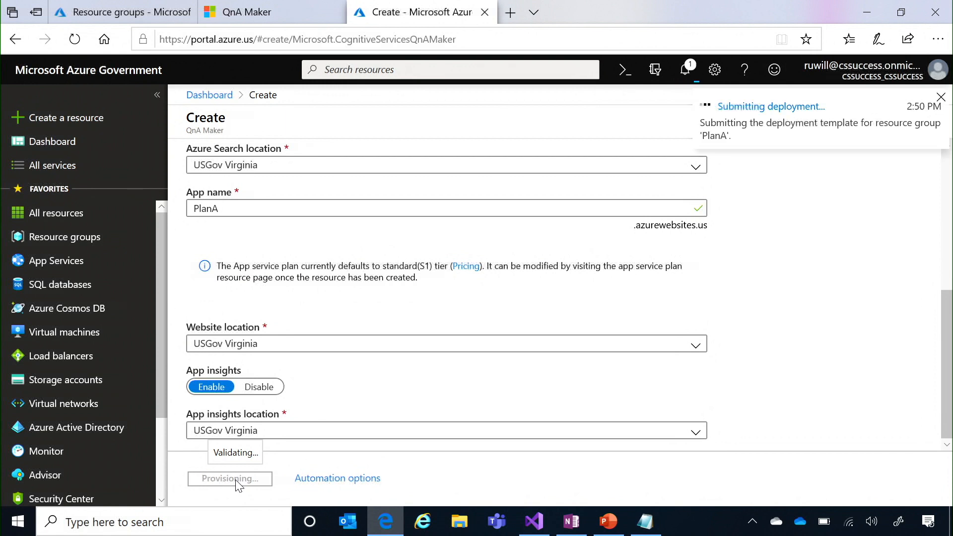
pyautogui.click(229, 479)
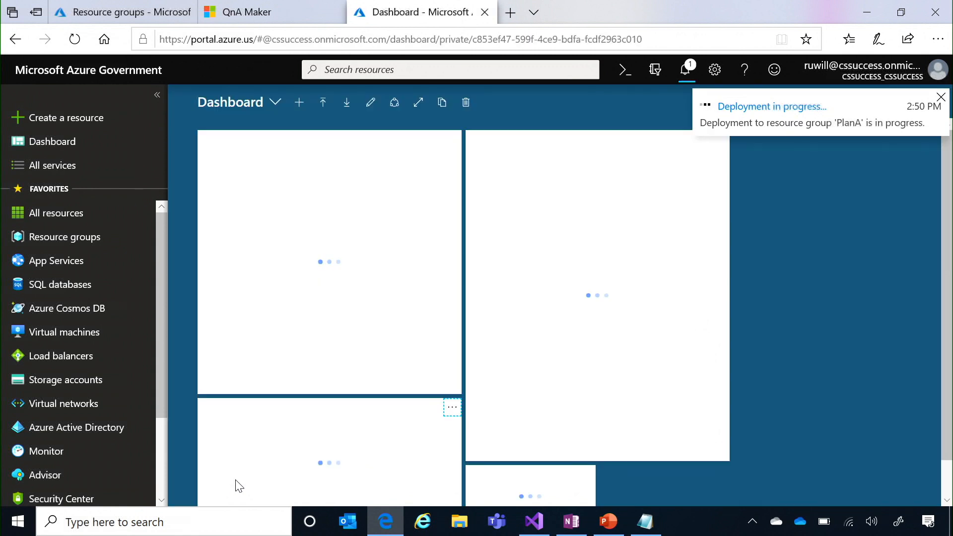
# Open the Deployment in progress notification and wait for the deployment to complete
pyautogui.click(771, 107)
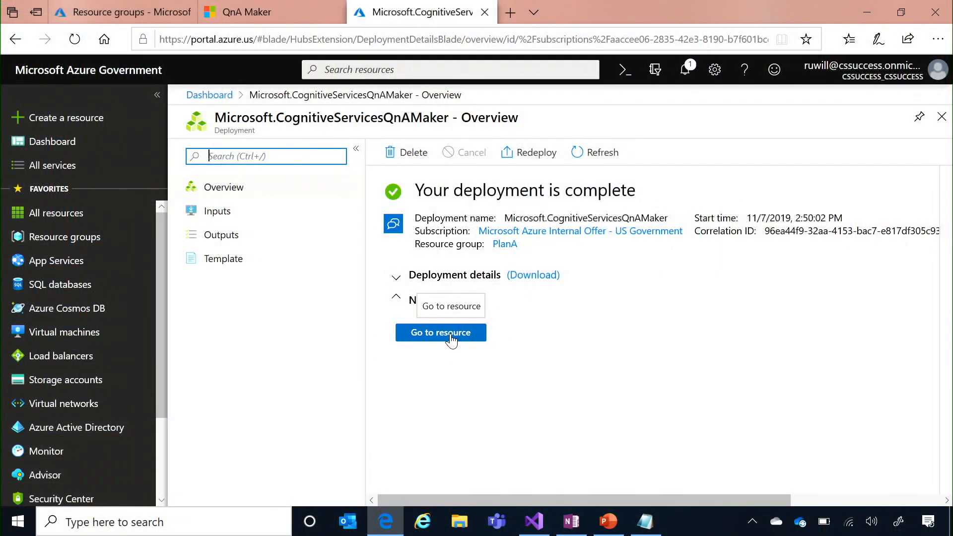
# Open the deployed PlanA resource and its PlanA resource group overview
pyautogui.click(441, 333)
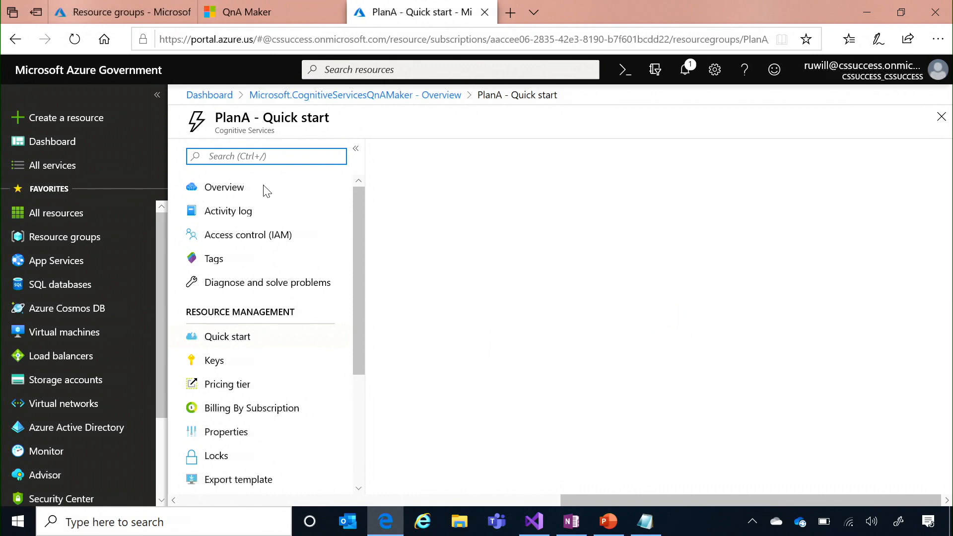
pyautogui.click(223, 187)
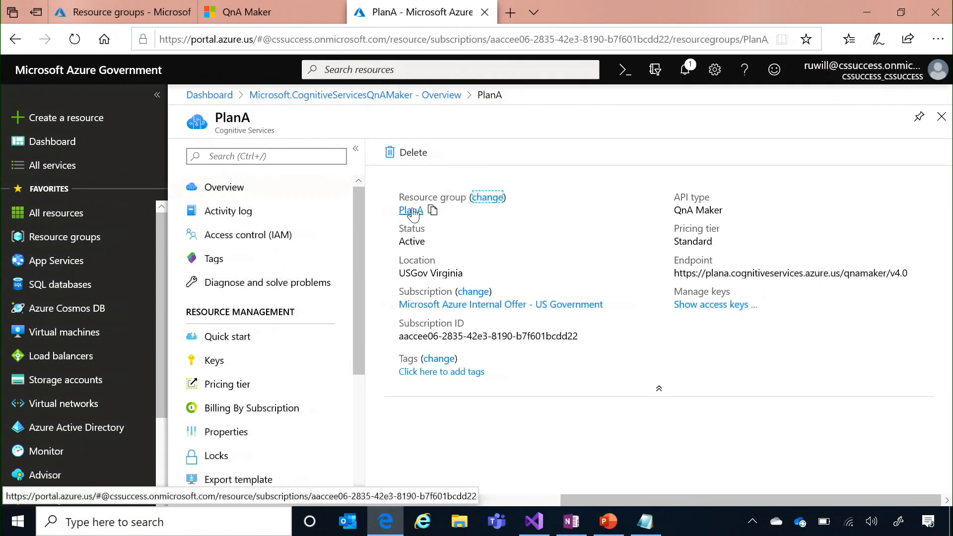
pyautogui.click(411, 209)
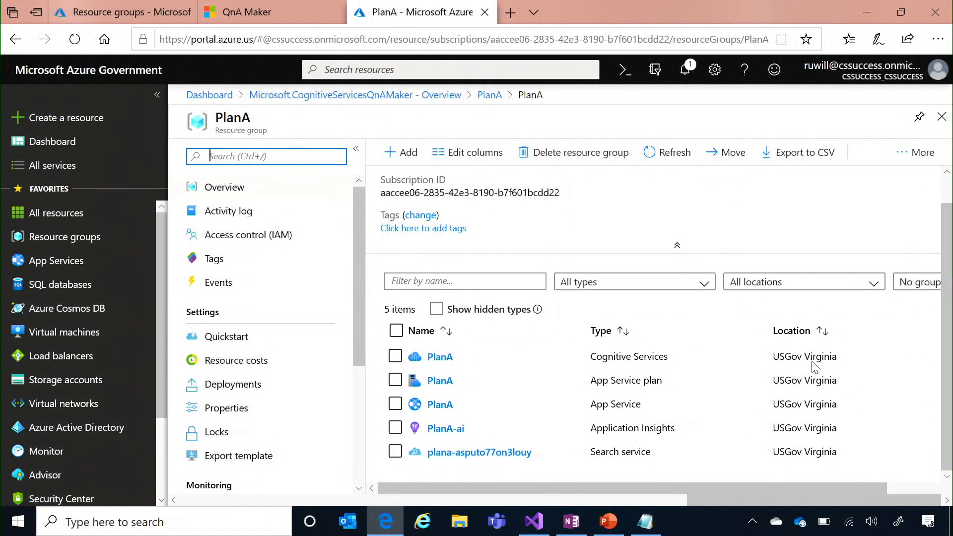
pyautogui.moveTo(703, 383)
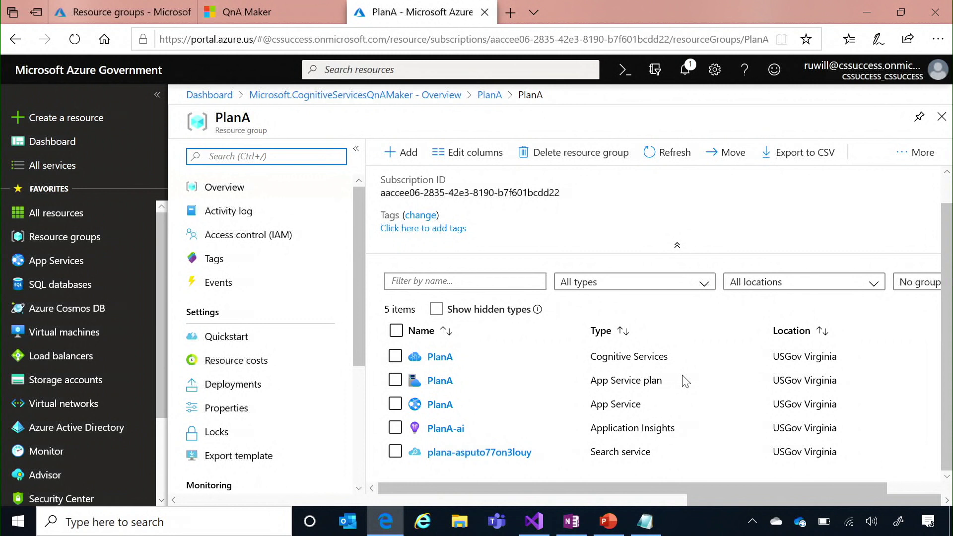
pyautogui.moveTo(699, 419)
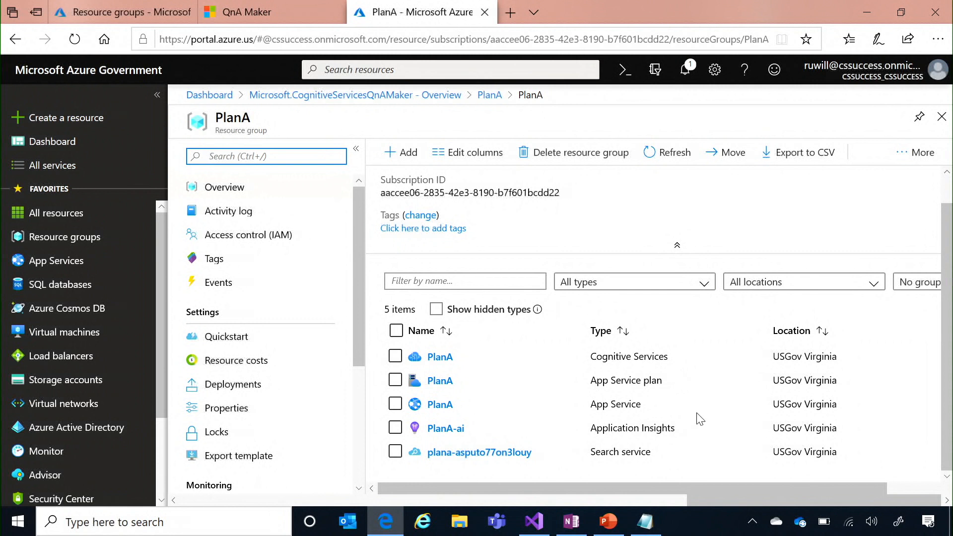
pyautogui.moveTo(669, 448)
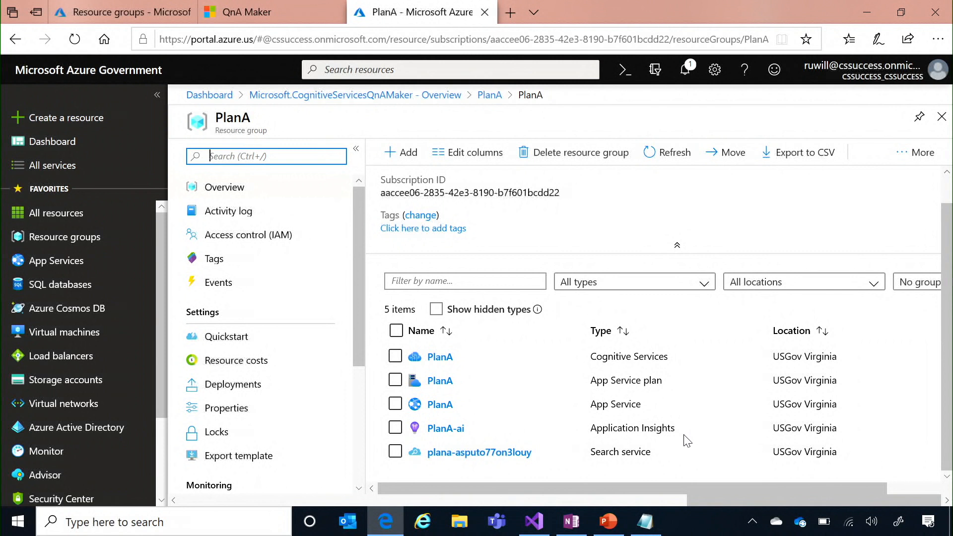
pyautogui.moveTo(690, 393)
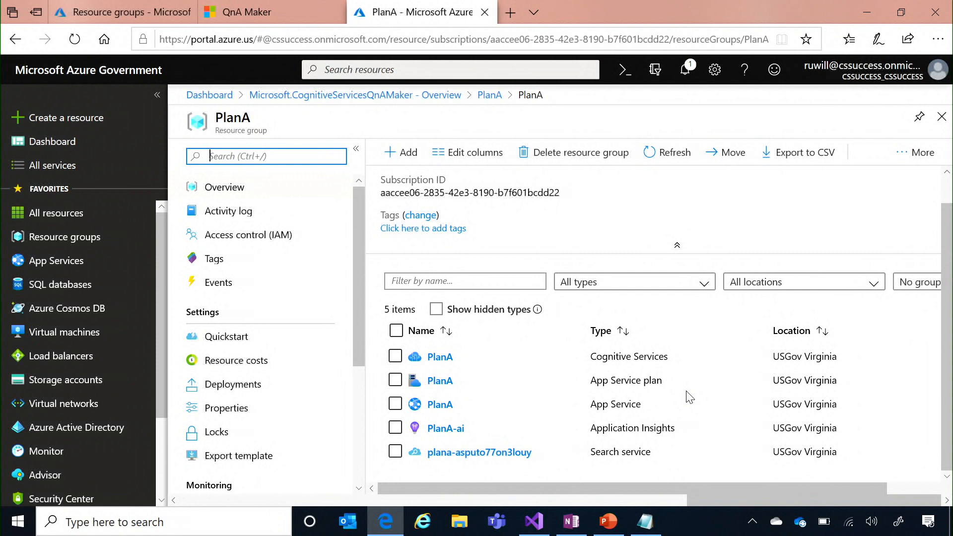
pyautogui.moveTo(688, 396)
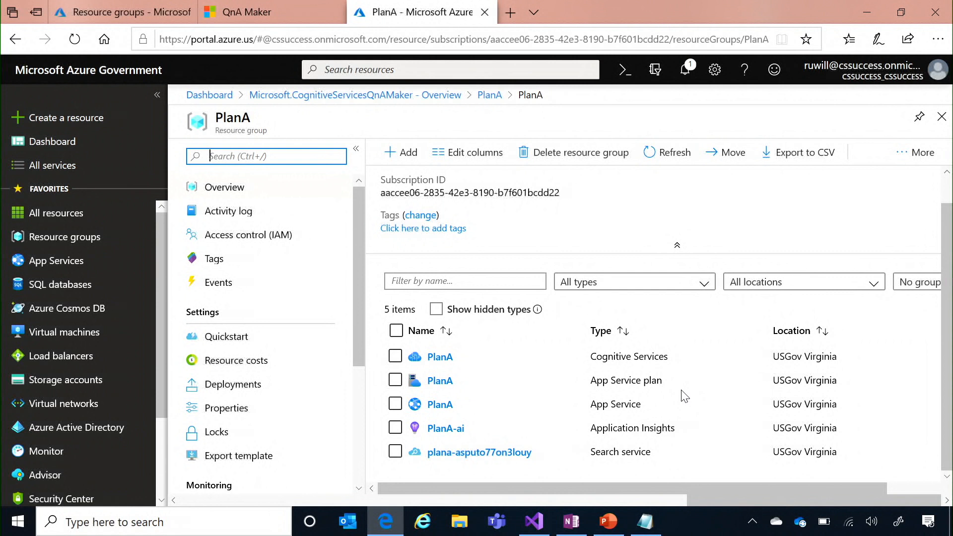
pyautogui.moveTo(684, 398)
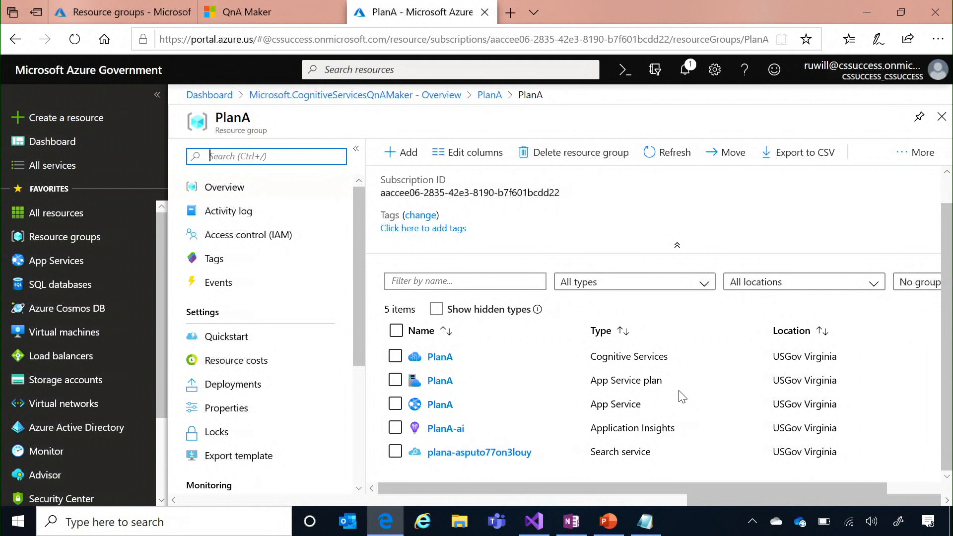
pyautogui.moveTo(686, 400)
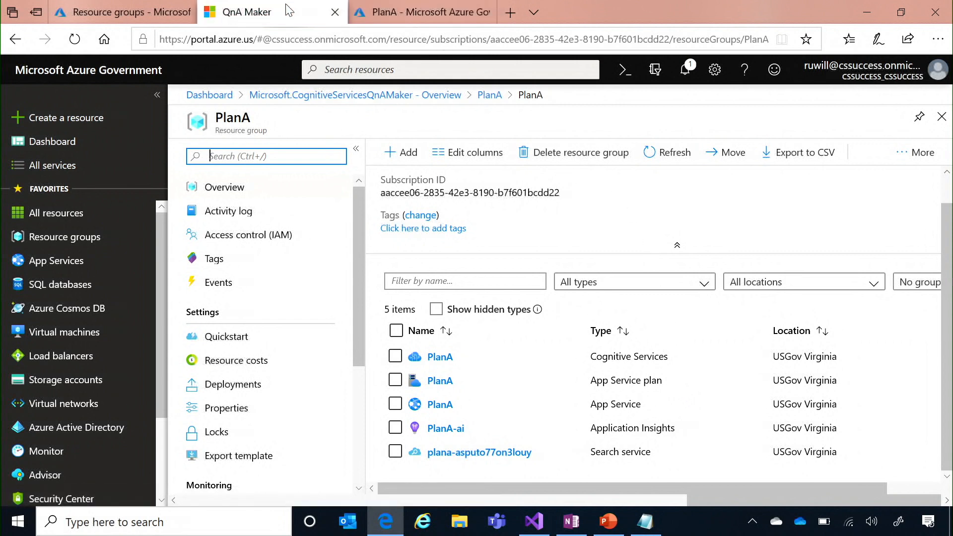
# Return to the QnA Maker tab and refresh the Step 2 service list
pyautogui.click(249, 11)
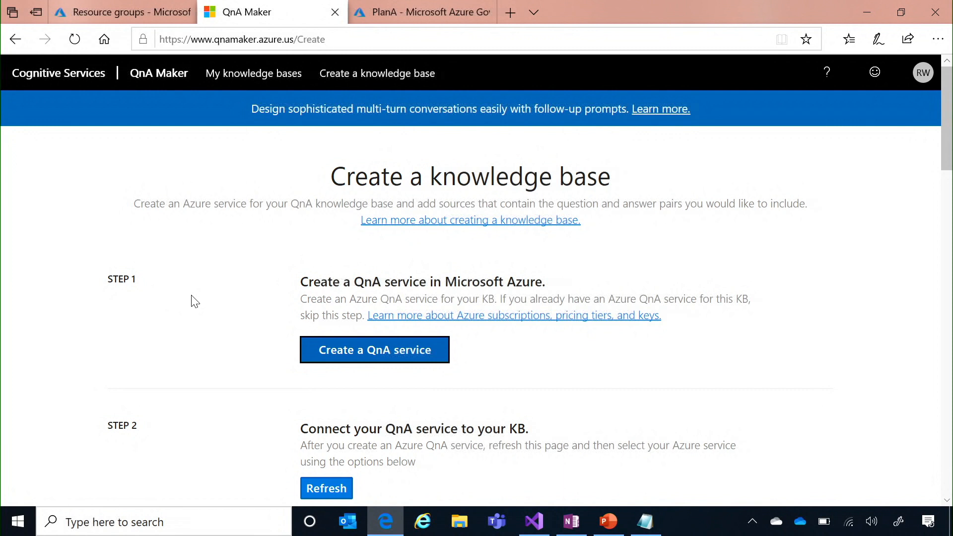
pyautogui.moveTo(857, 256)
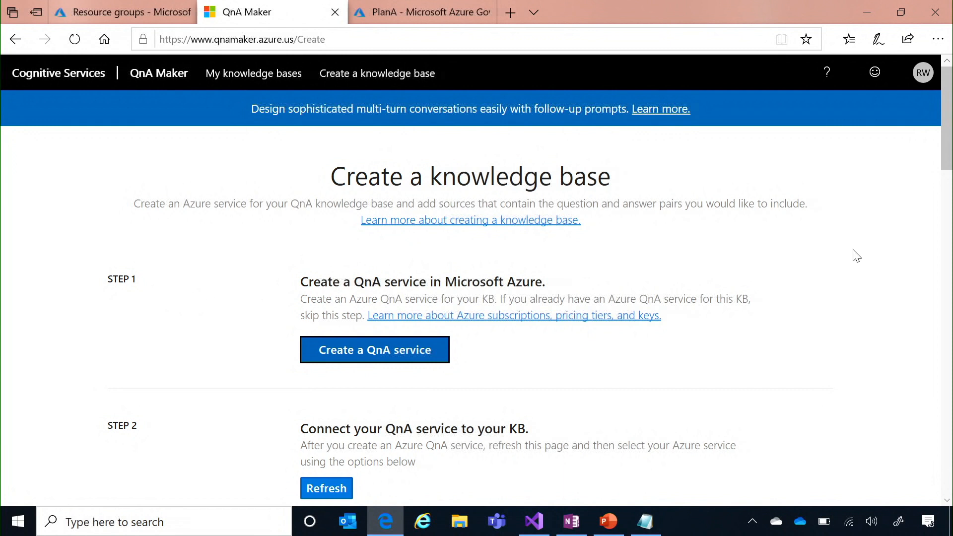
pyautogui.scroll(-3)
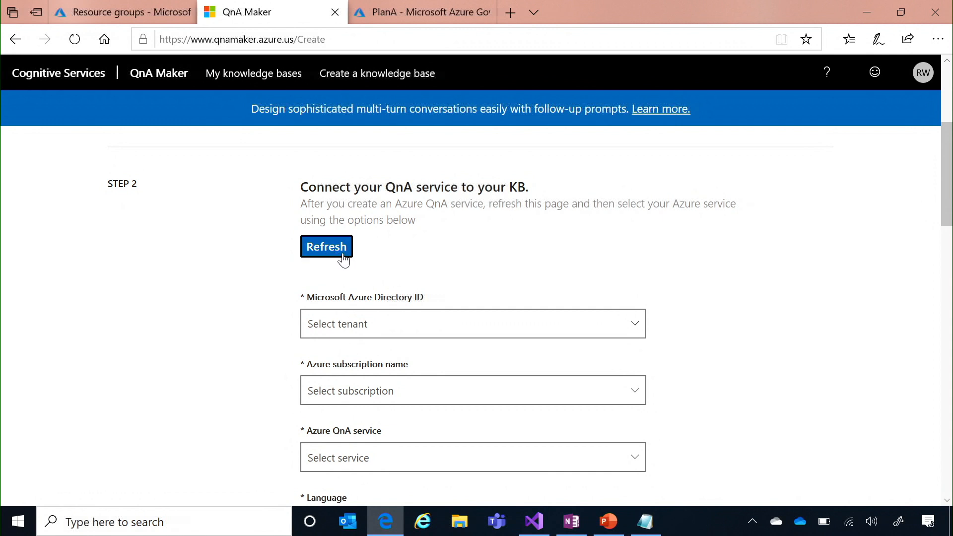
pyautogui.click(326, 246)
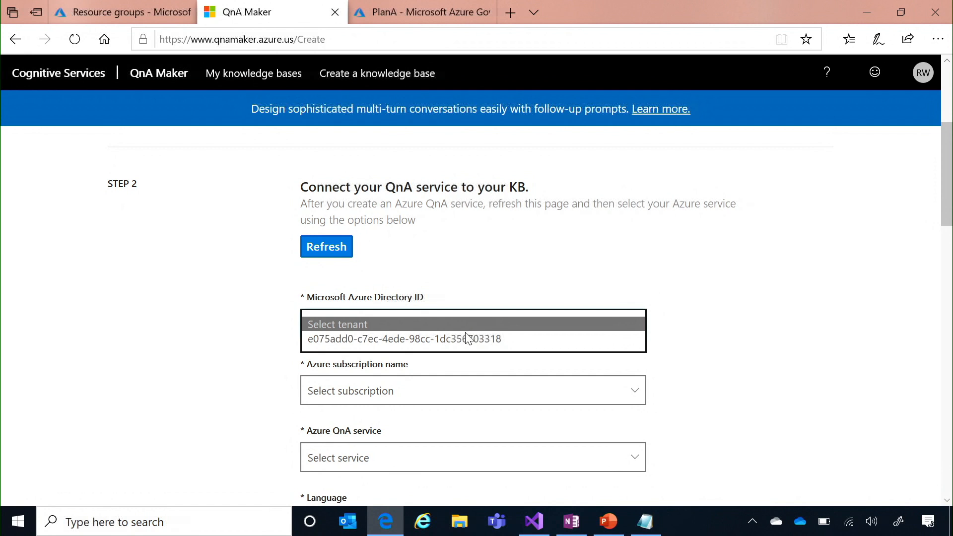
# Select the directory tenant, US Government subscription, PlanA service and English language
pyautogui.click(398, 338)
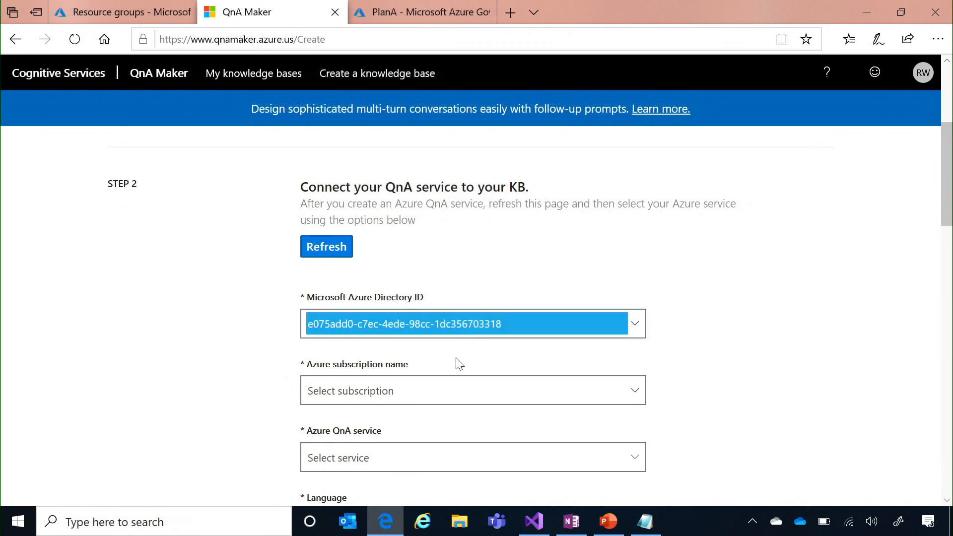
pyautogui.click(473, 390)
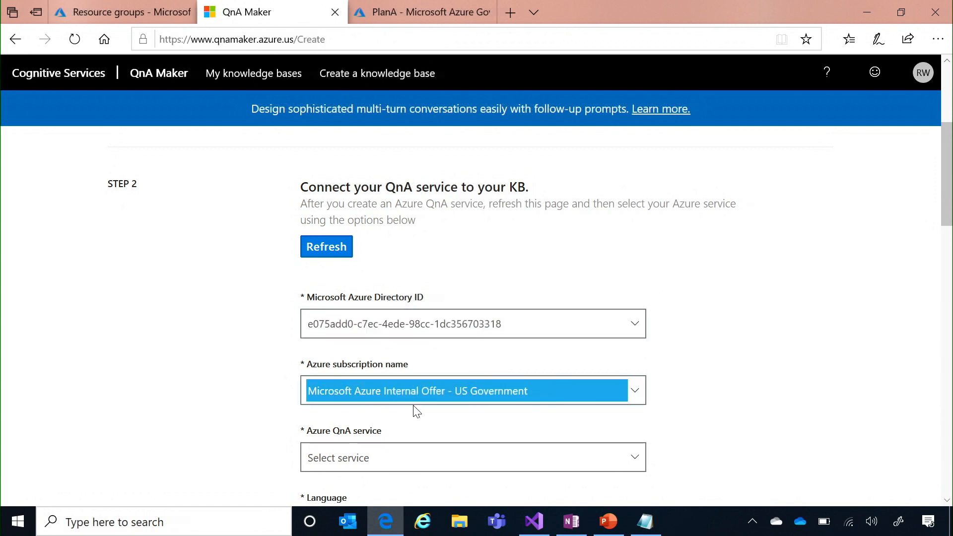
pyautogui.click(474, 457)
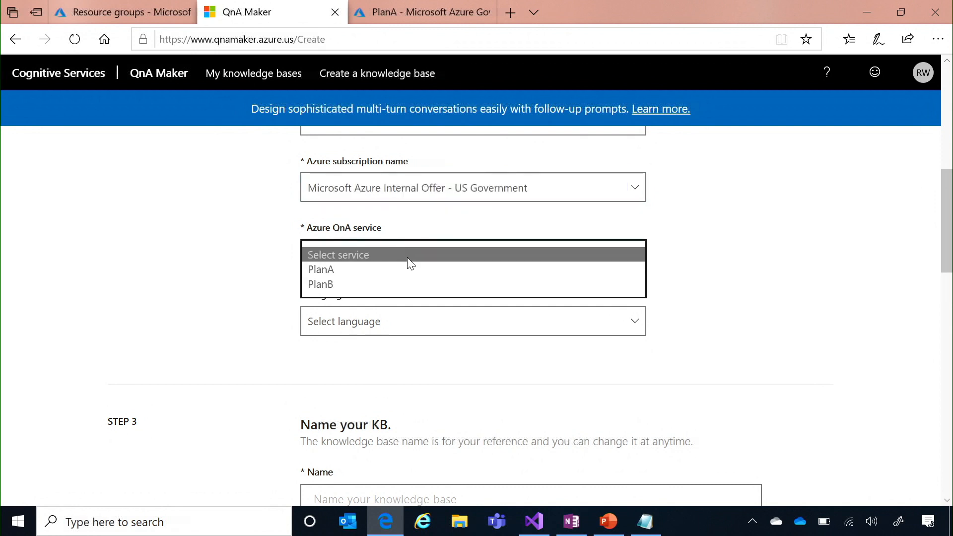
pyautogui.moveTo(394, 289)
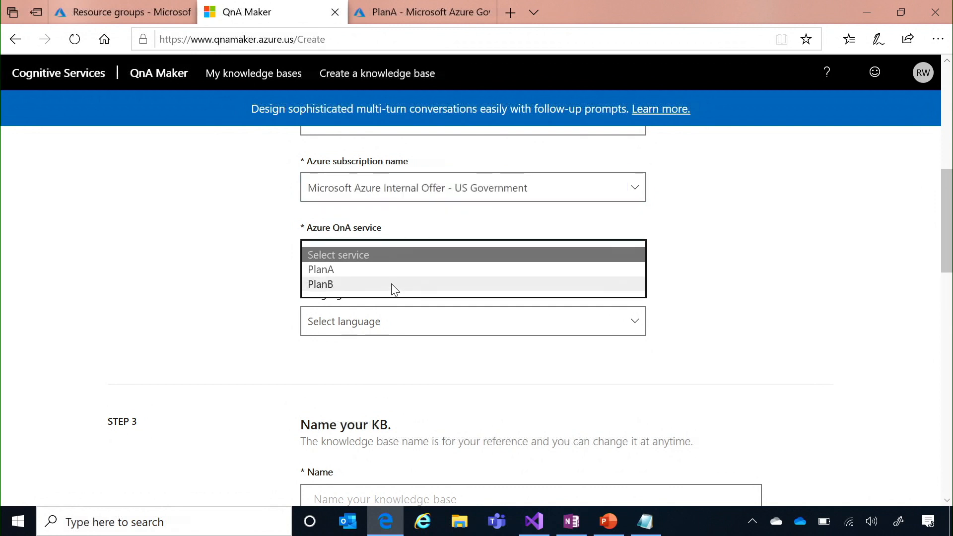
pyautogui.moveTo(392, 277)
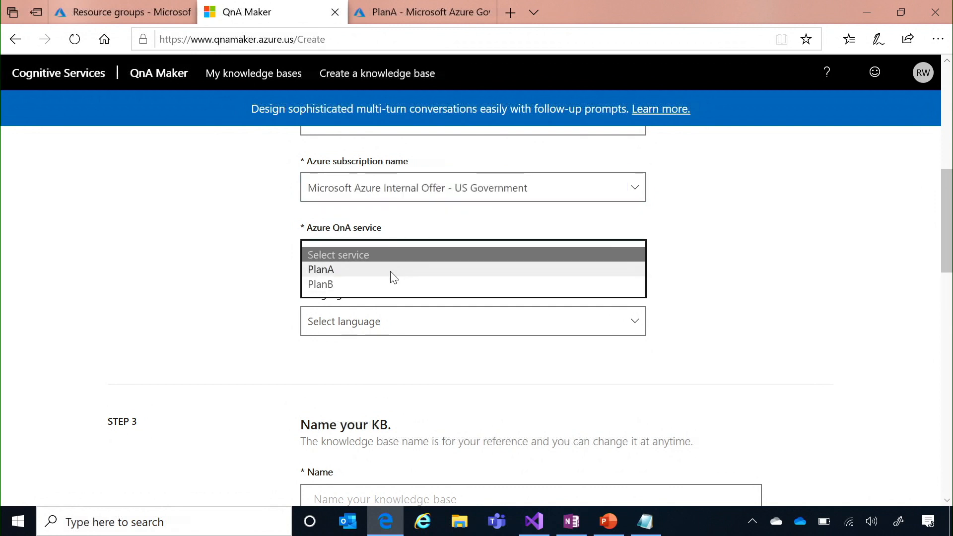
pyautogui.click(321, 269)
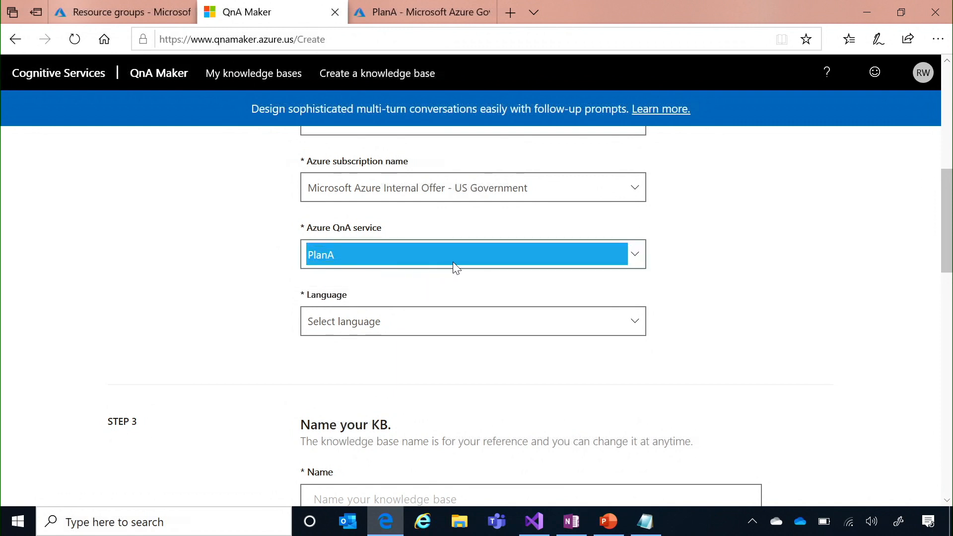
pyautogui.moveTo(441, 325)
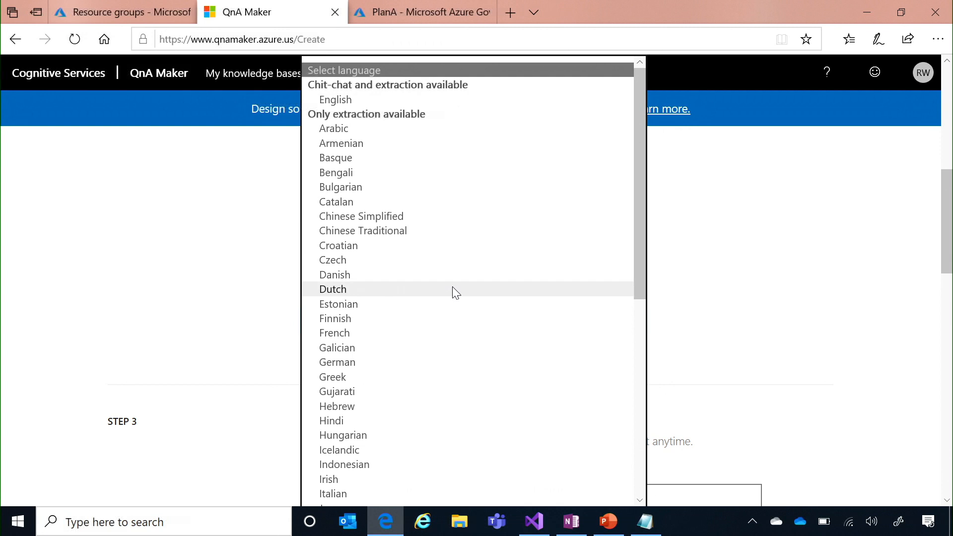
pyautogui.moveTo(344, 100)
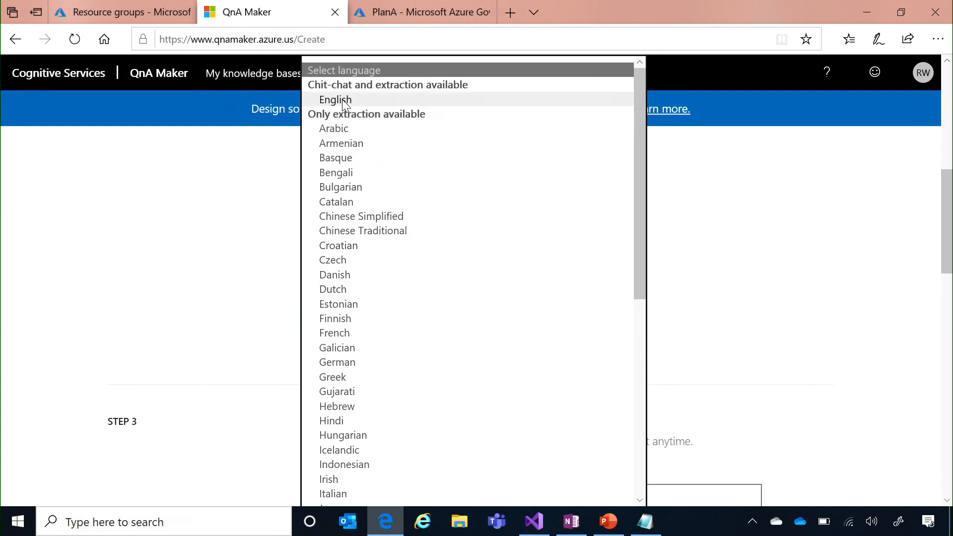
pyautogui.click(336, 100)
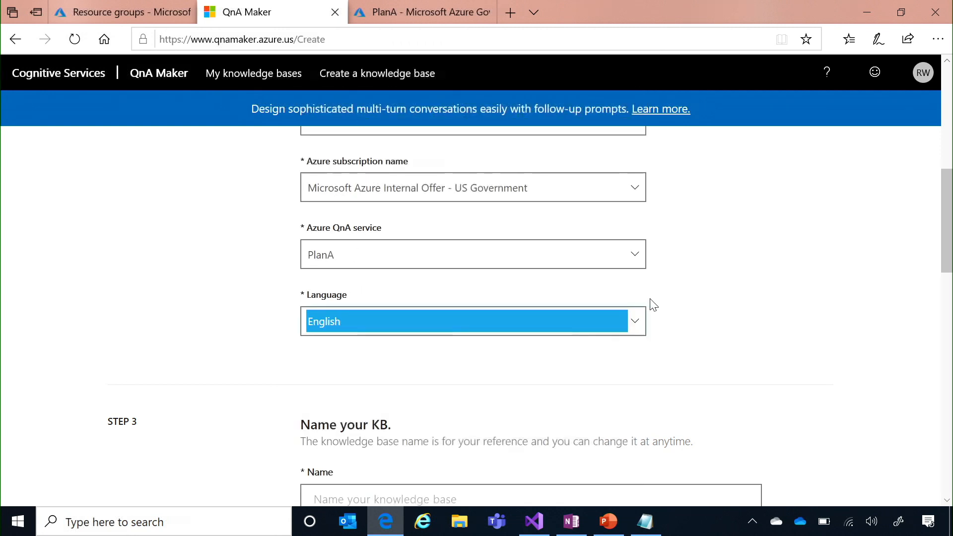
pyautogui.click(473, 321)
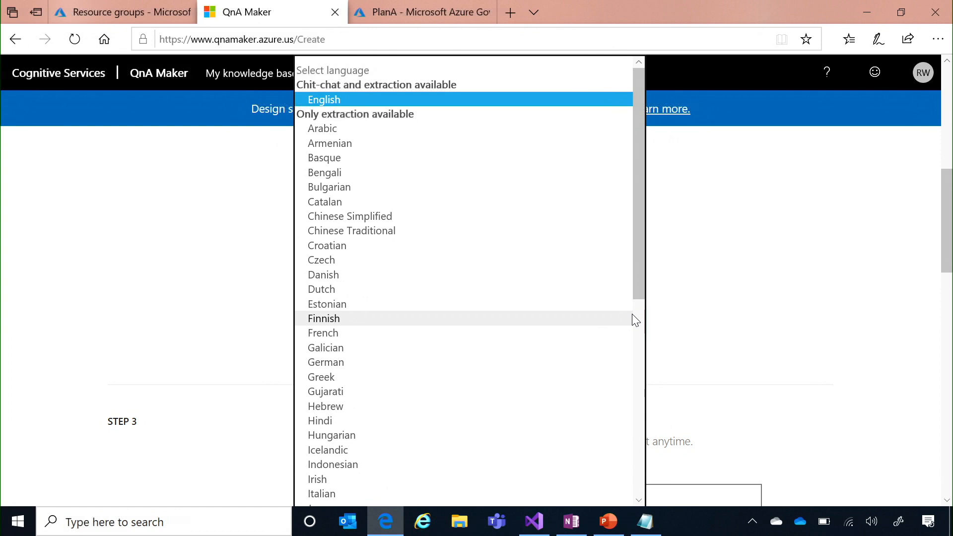
pyautogui.moveTo(348, 116)
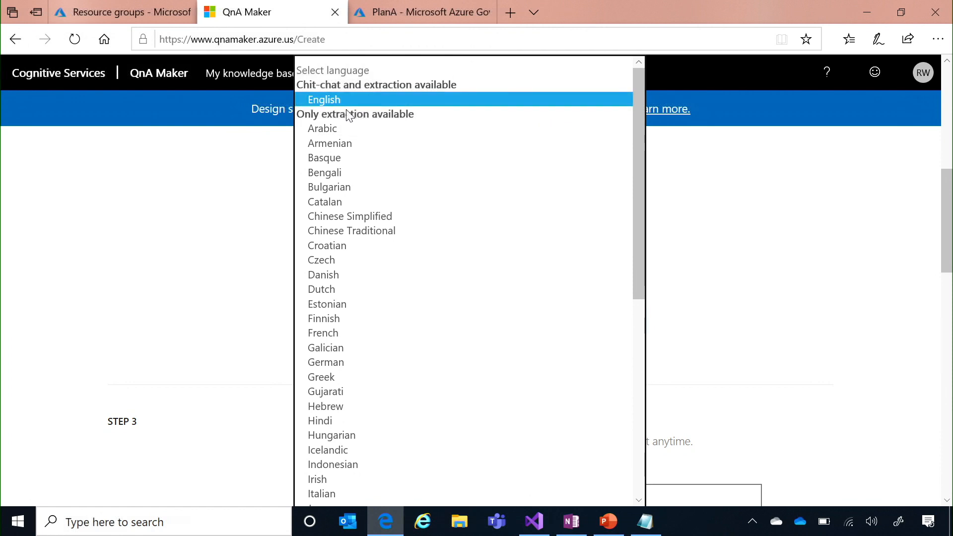
pyautogui.click(323, 100)
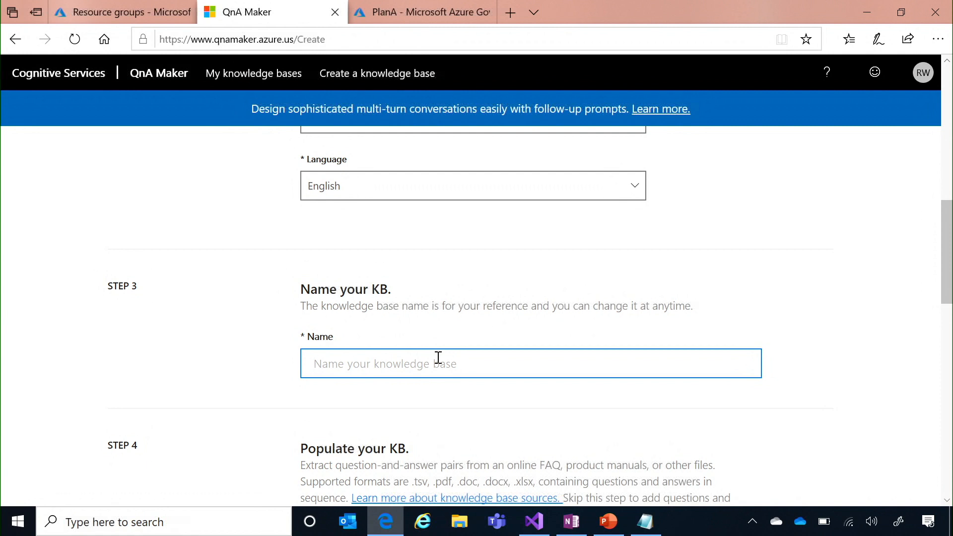
# Name the knowledge base PlanA and tick multi-turn extraction from URLs, .pdf or .docx files
pyautogui.write('PlanA')
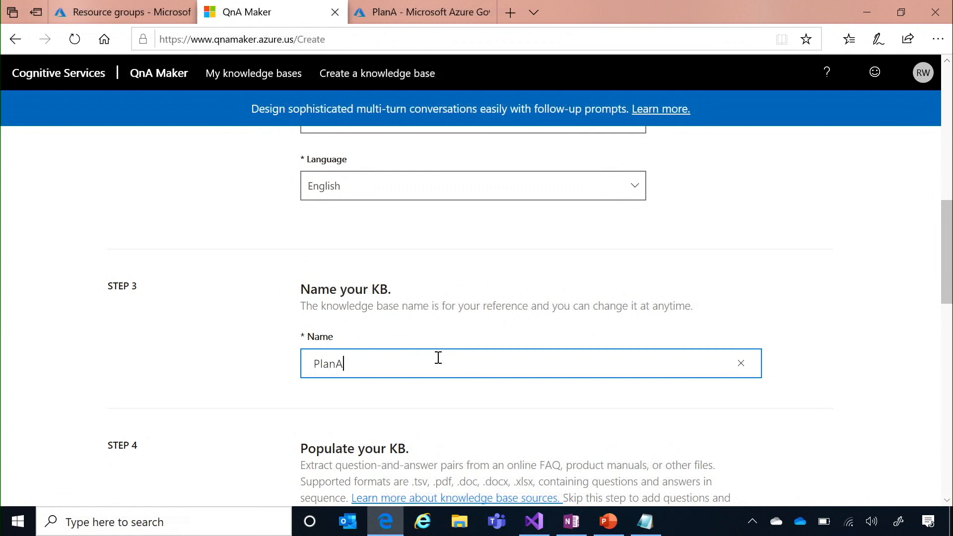
pyautogui.scroll(-3)
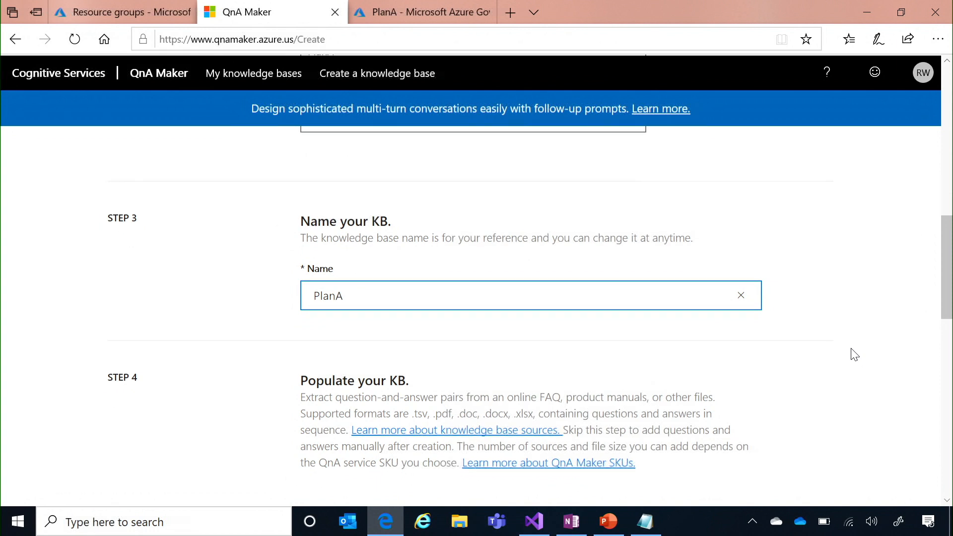
pyautogui.scroll(-3)
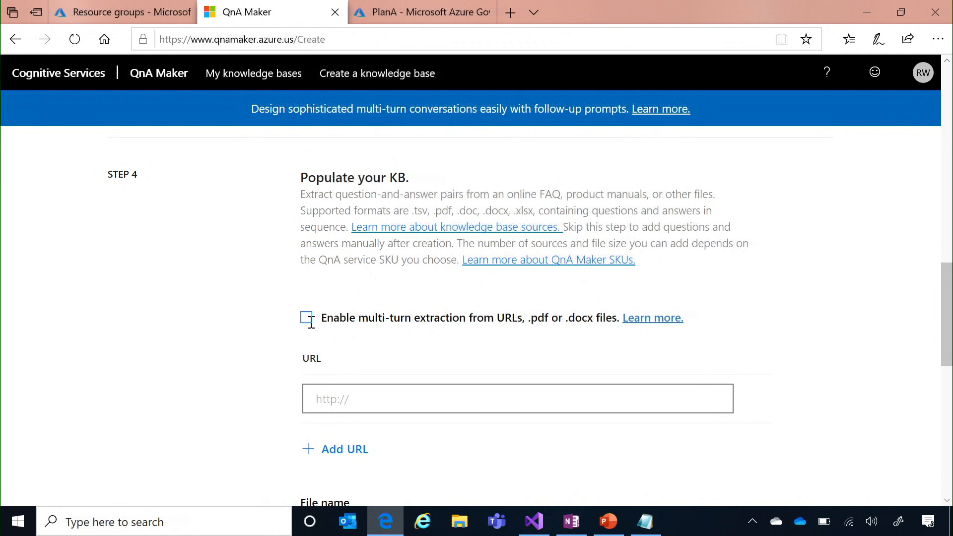
pyautogui.click(306, 318)
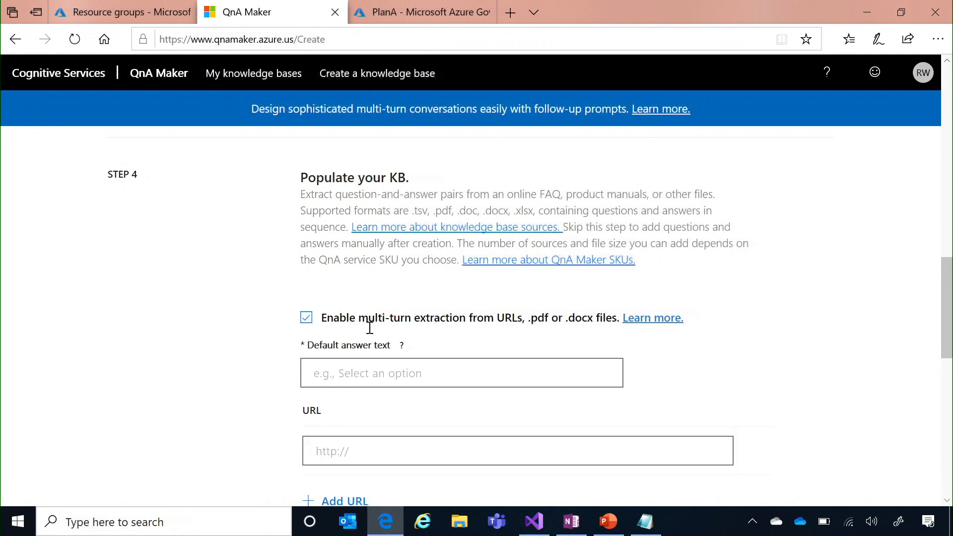
pyautogui.moveTo(449, 322)
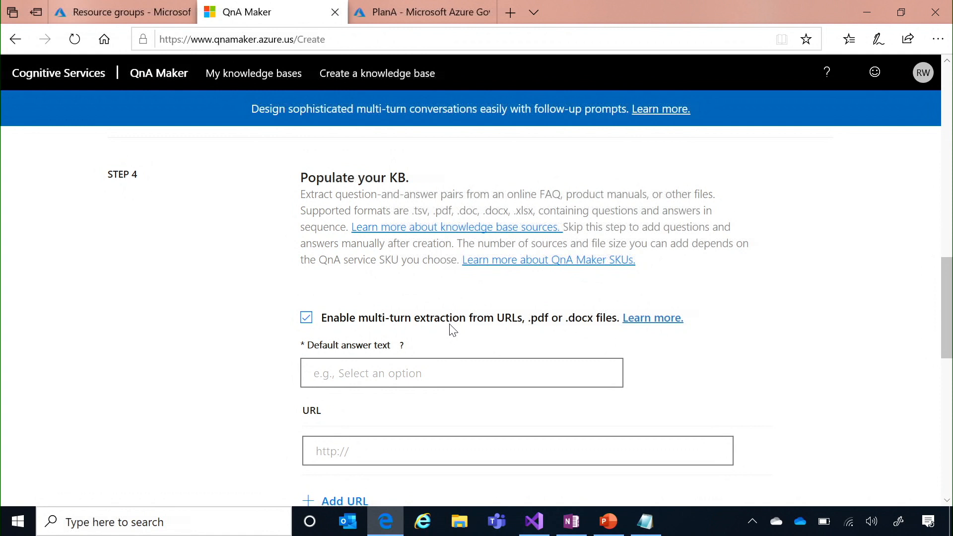
pyautogui.moveTo(450, 325)
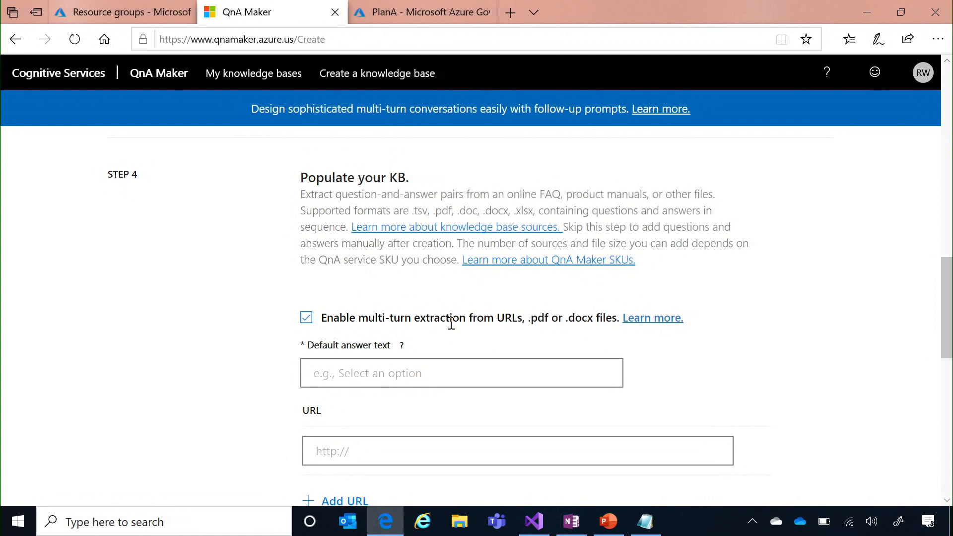